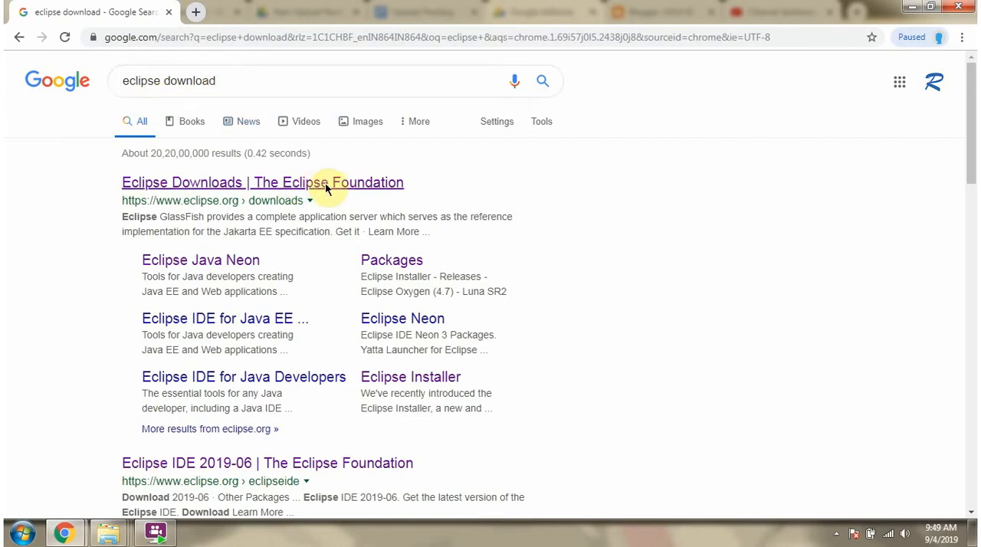
Reach the Eclipse Foundation downloads page and its Download Packages list from the search result.
left_click(262, 182)
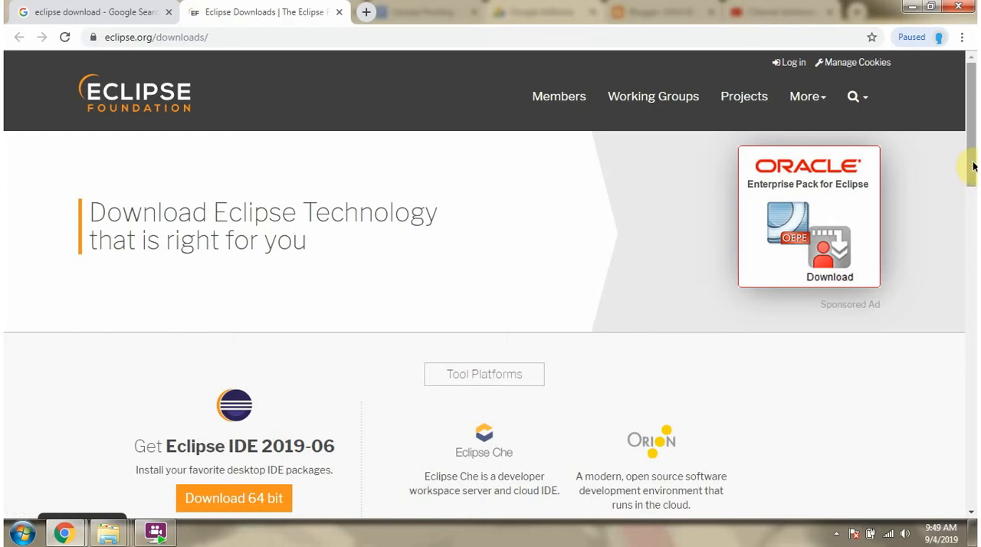
scroll("down", 3)
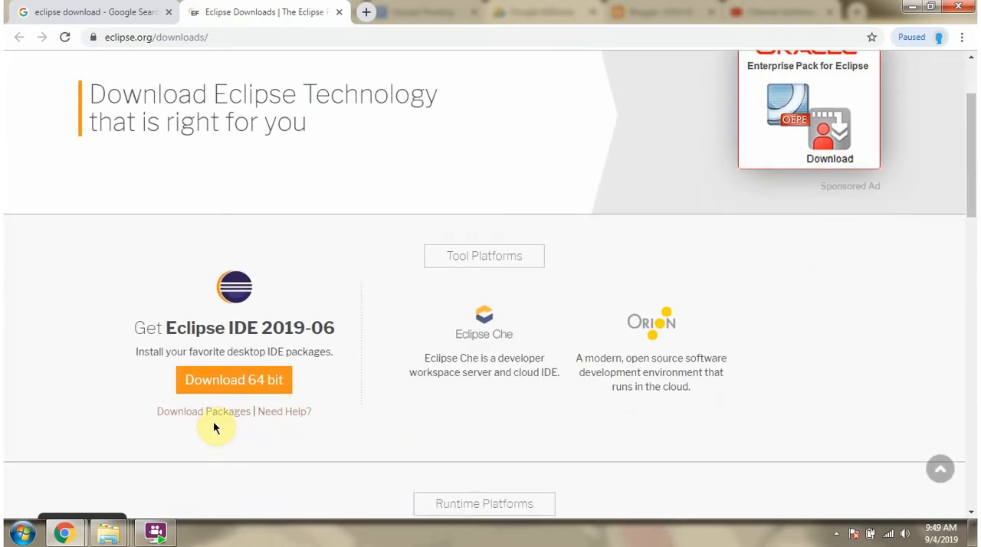
mouse_move(203, 411)
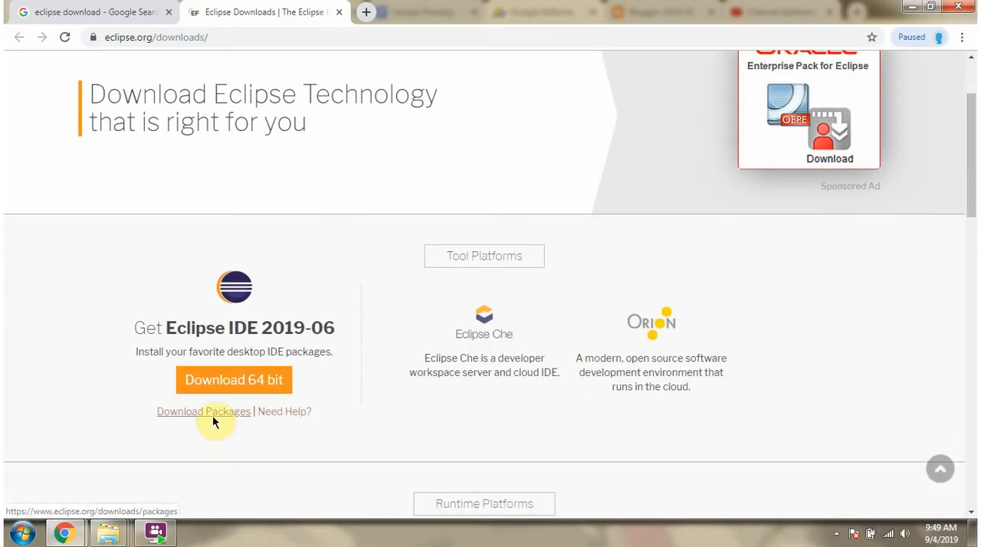
left_click(203, 411)
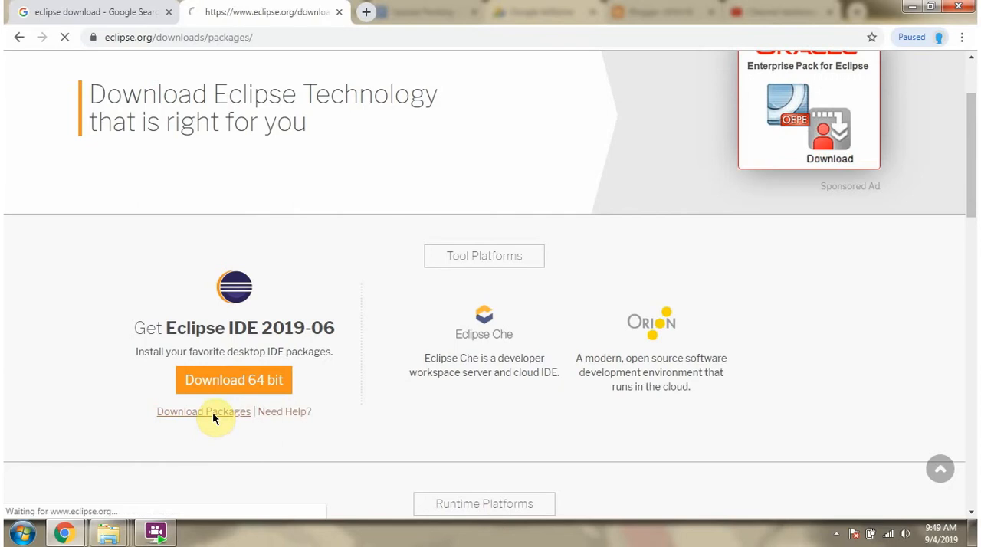
left_click(203, 412)
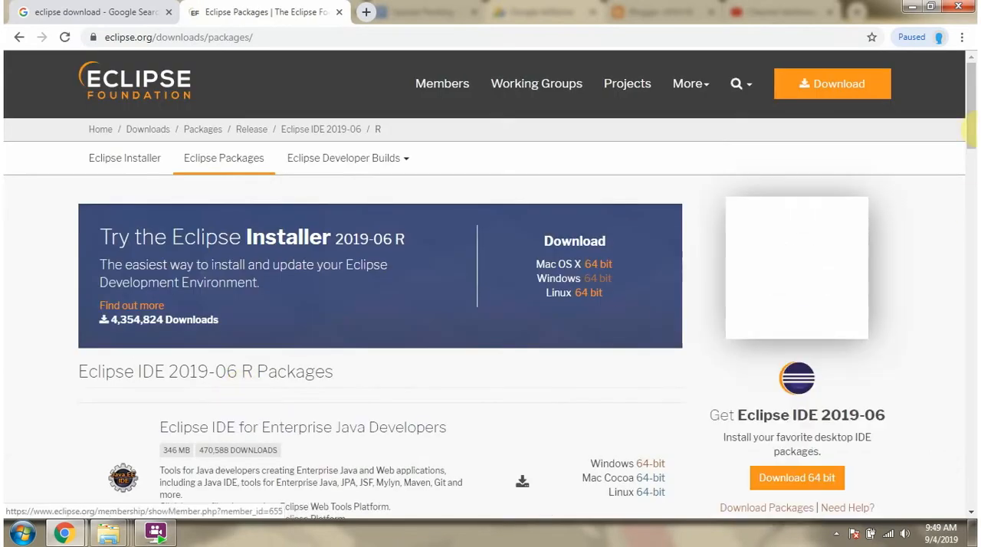
scroll("down", 3)
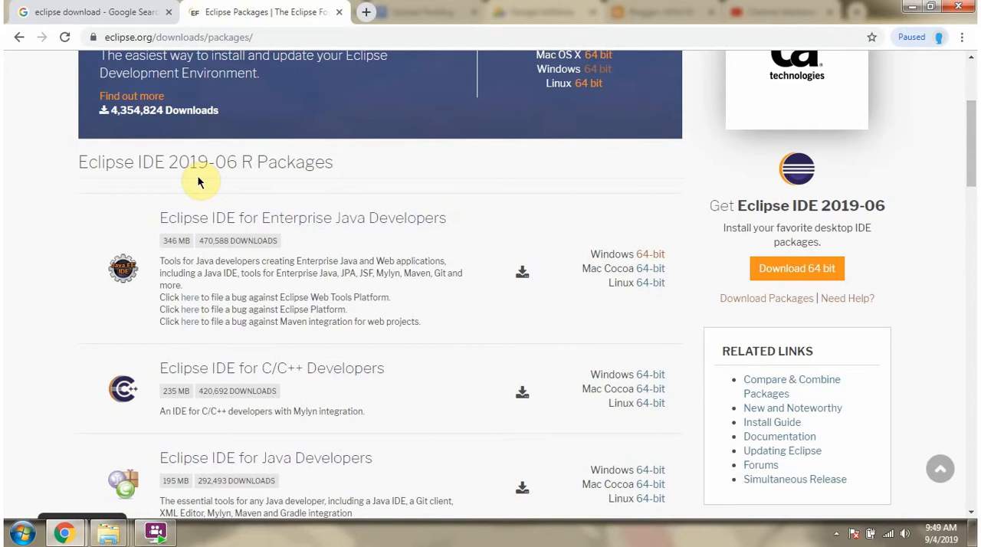
mouse_move(225, 182)
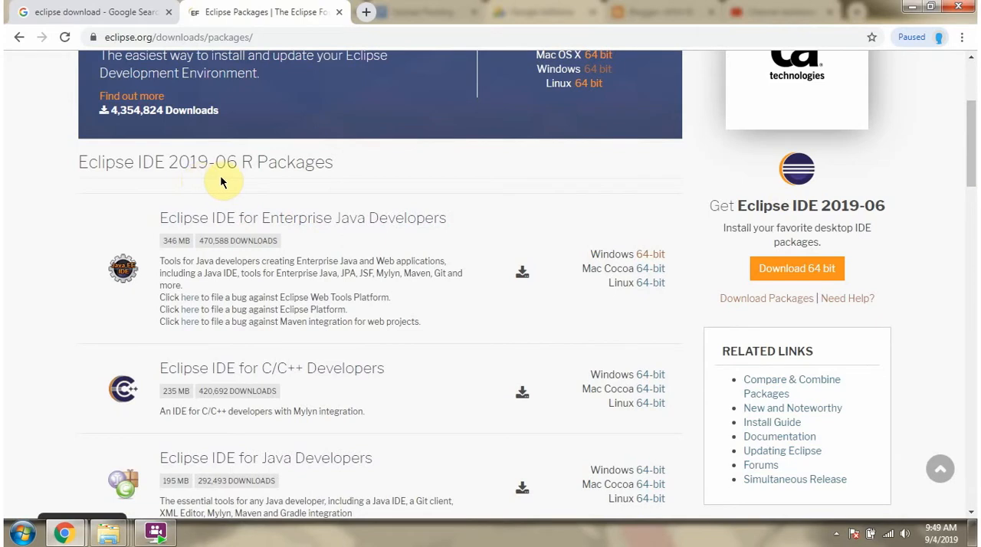
mouse_move(238, 229)
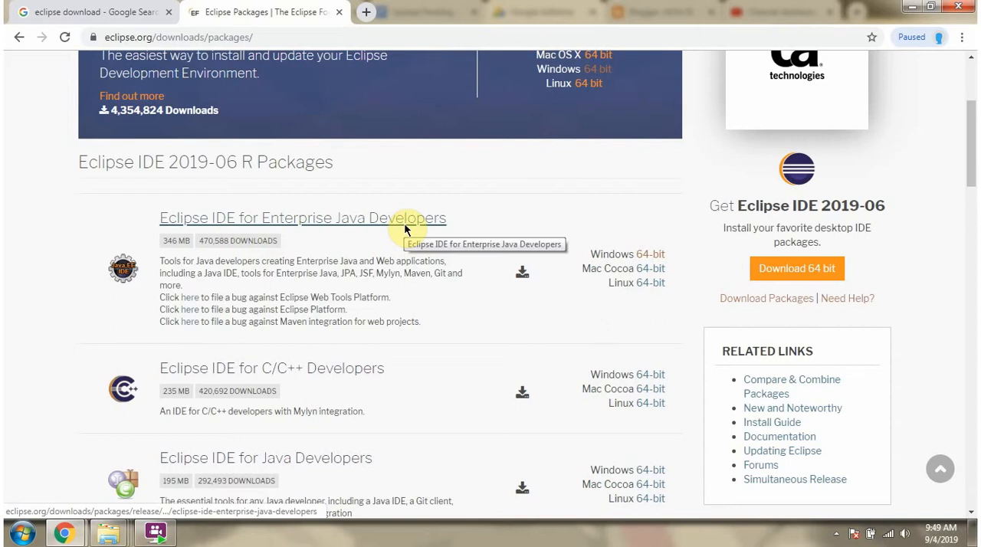
mouse_move(289, 391)
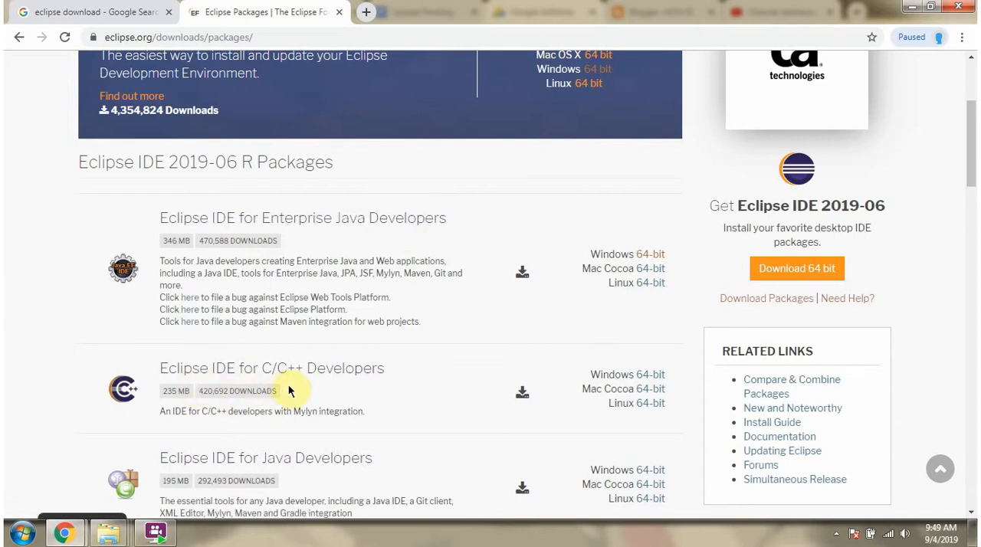
mouse_move(215, 477)
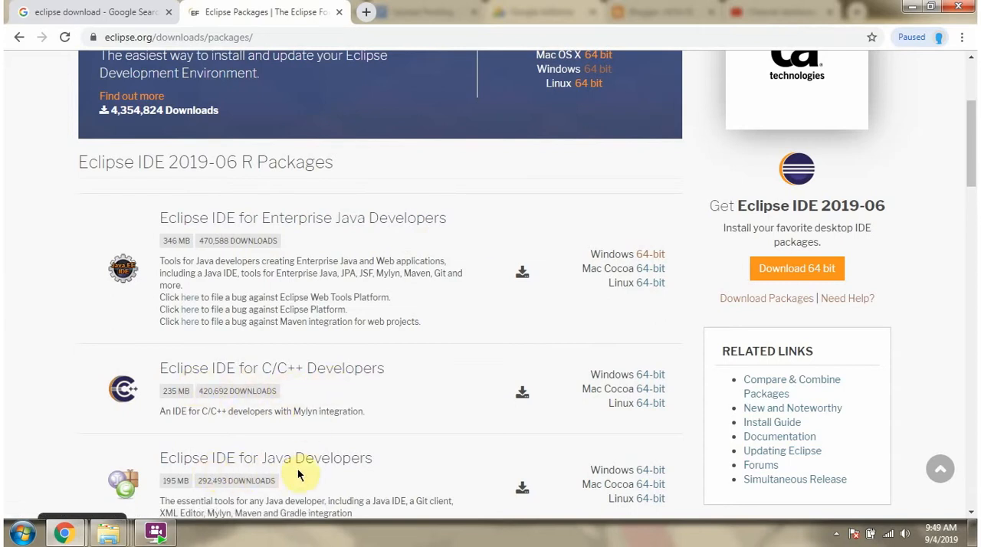
scroll("down", 3)
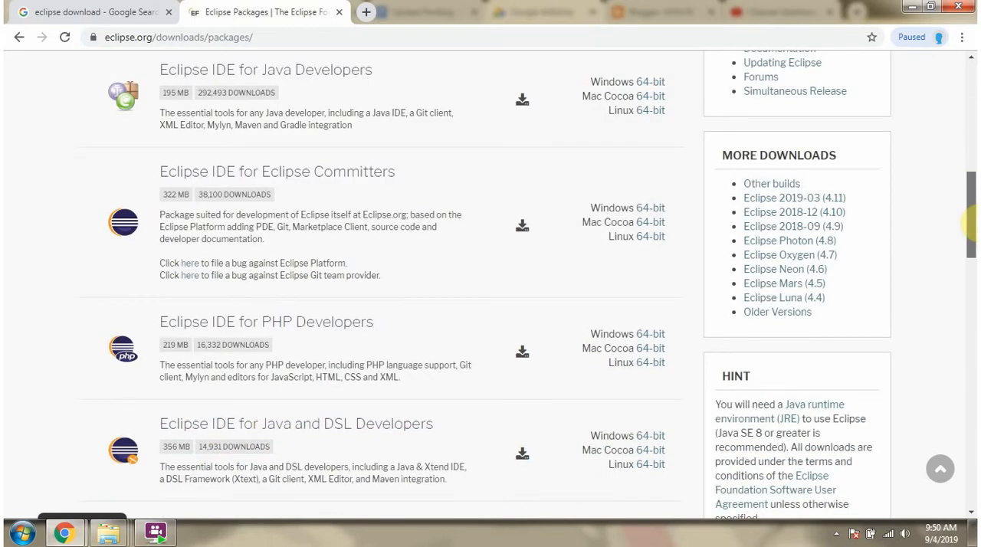
scroll("up", 3)
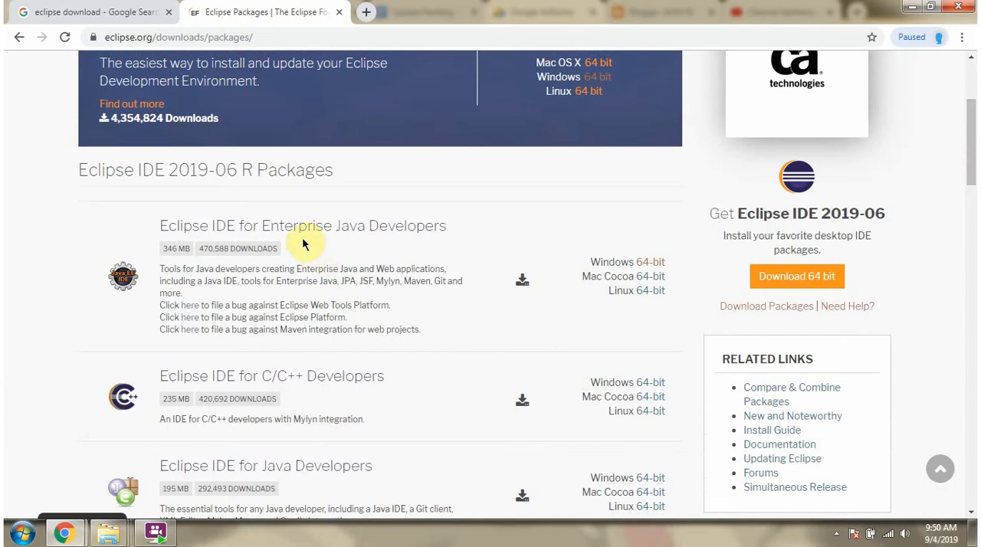
mouse_move(245, 244)
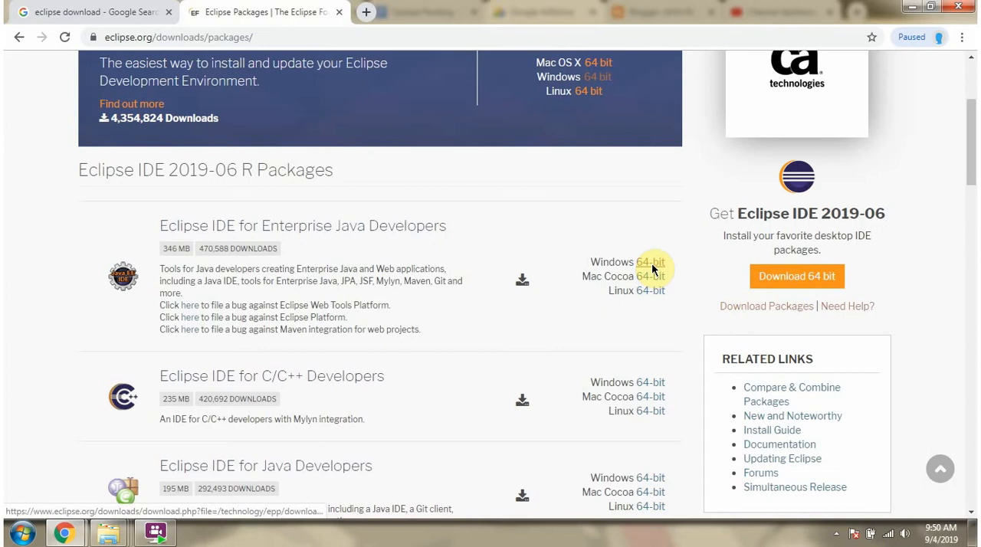
Download the Eclipse IDE for Enterprise Java Developers Windows 64-bit zip from the suggested mirror.
left_click(649, 262)
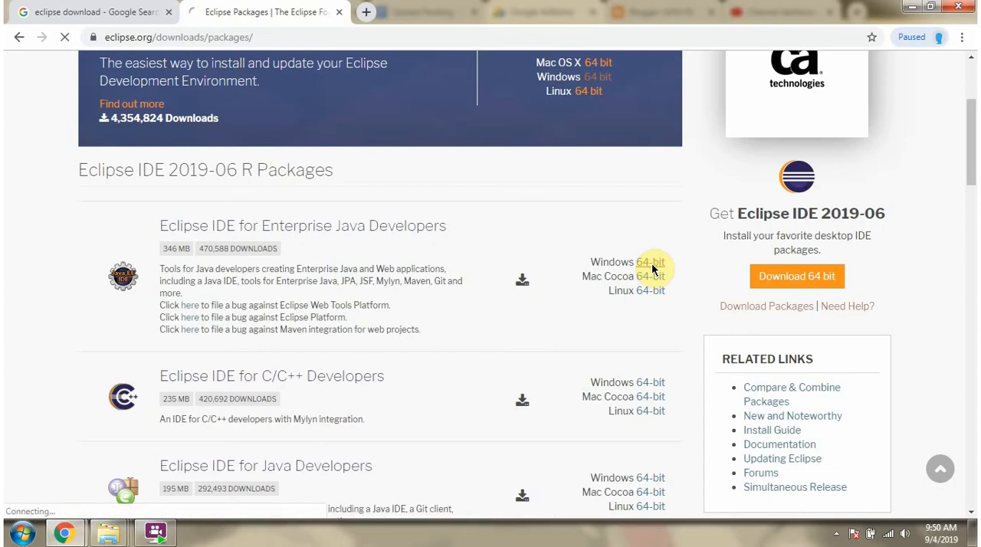
left_click(651, 262)
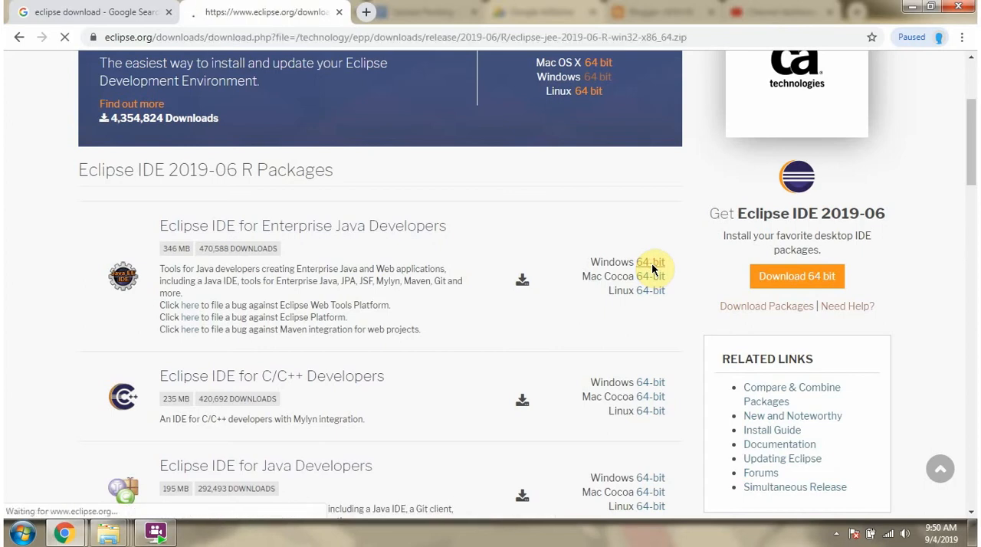
left_click(652, 261)
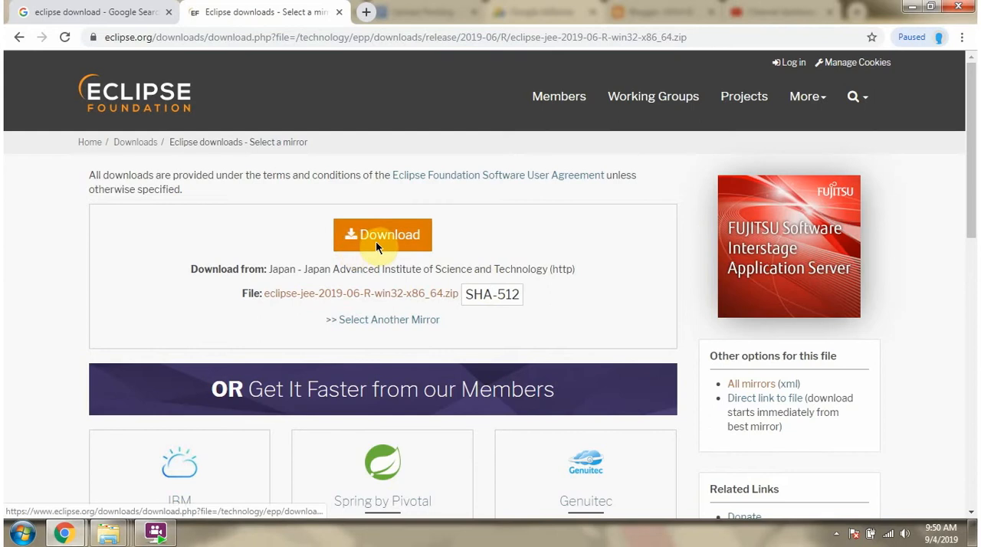
left_click(382, 234)
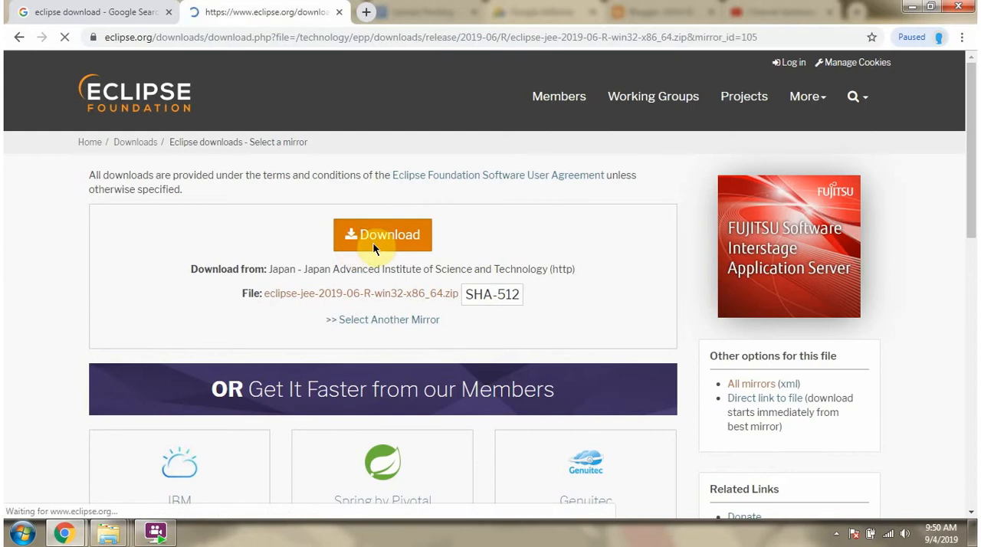
left_click(382, 235)
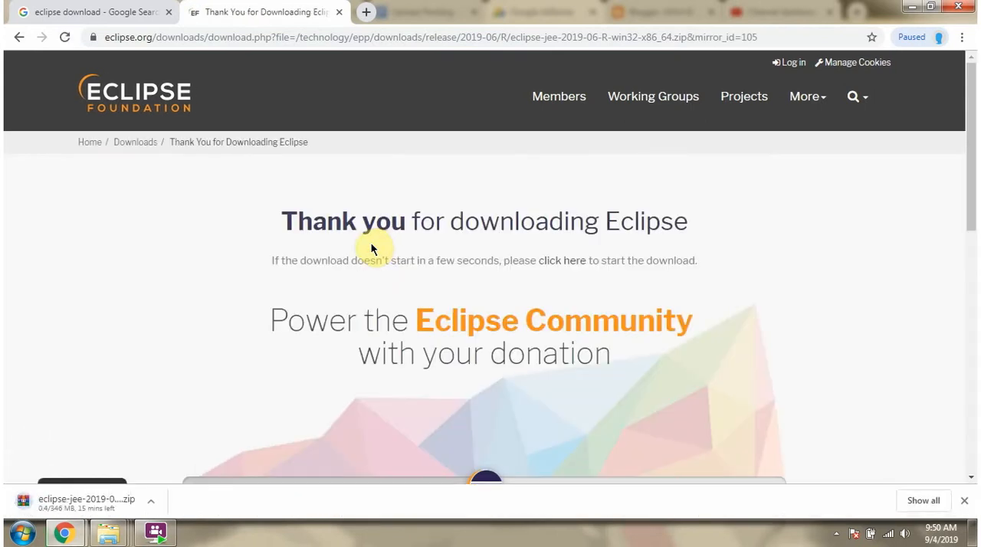
left_click(152, 504)
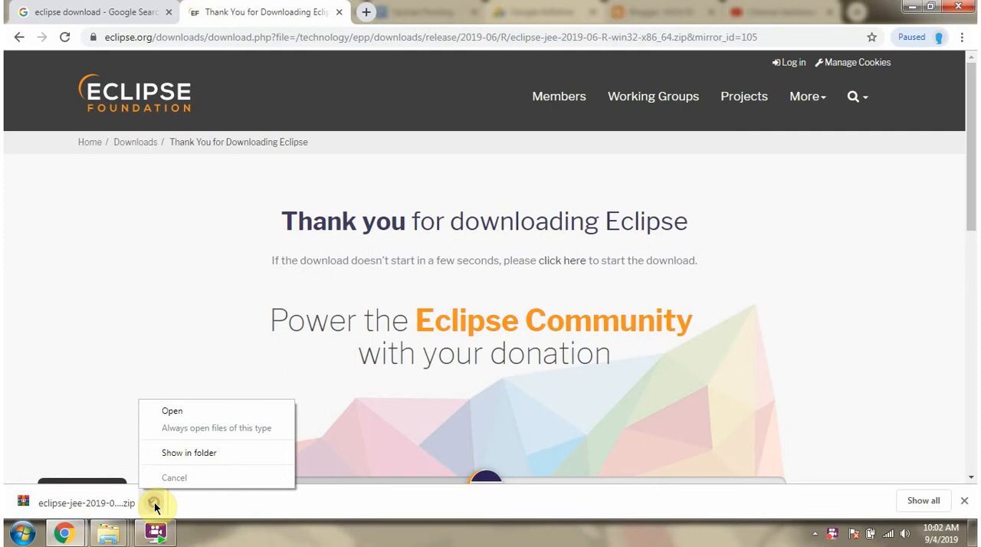
Paste the downloaded Eclipse zip into New Volume (D:) and extract it there, producing the eclipse folder.
left_click(189, 452)
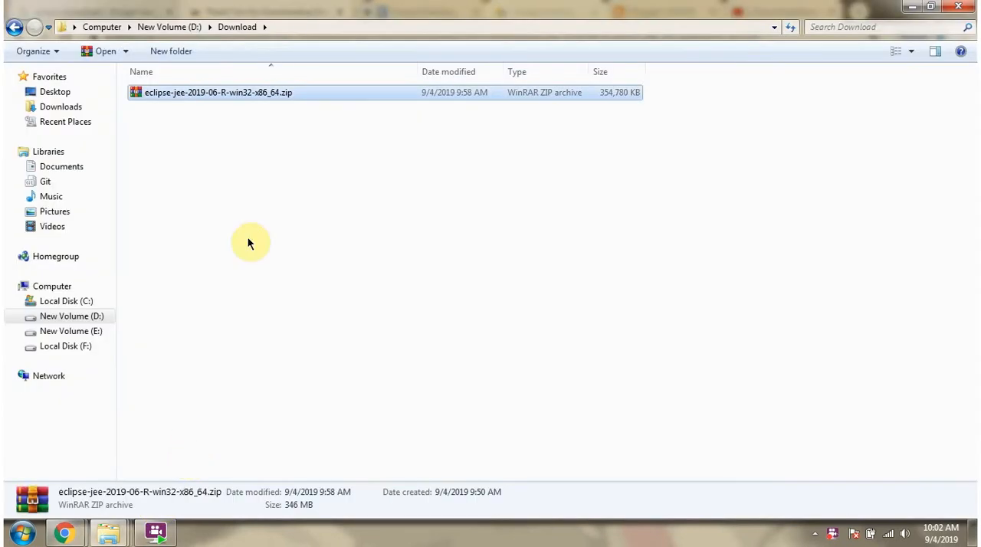
mouse_move(275, 107)
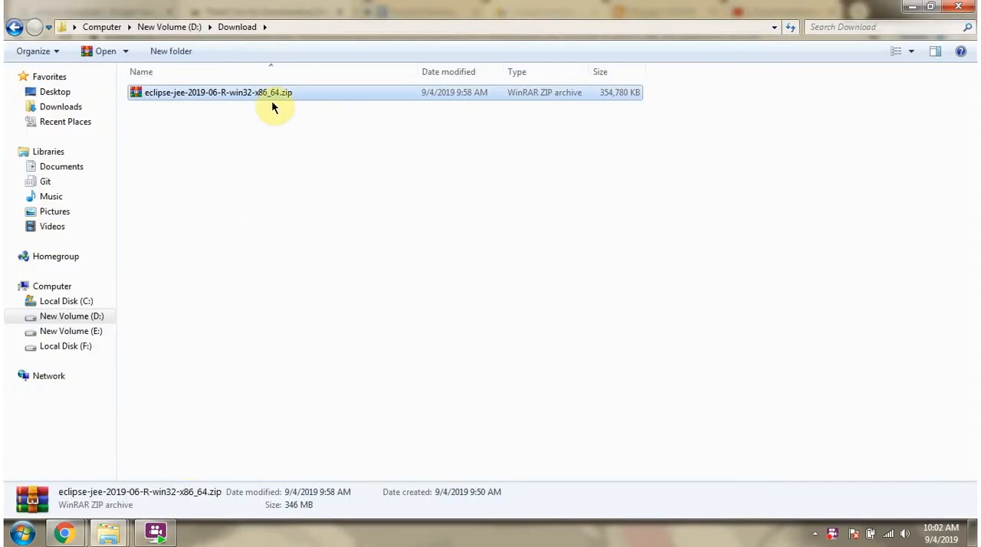
mouse_move(270, 99)
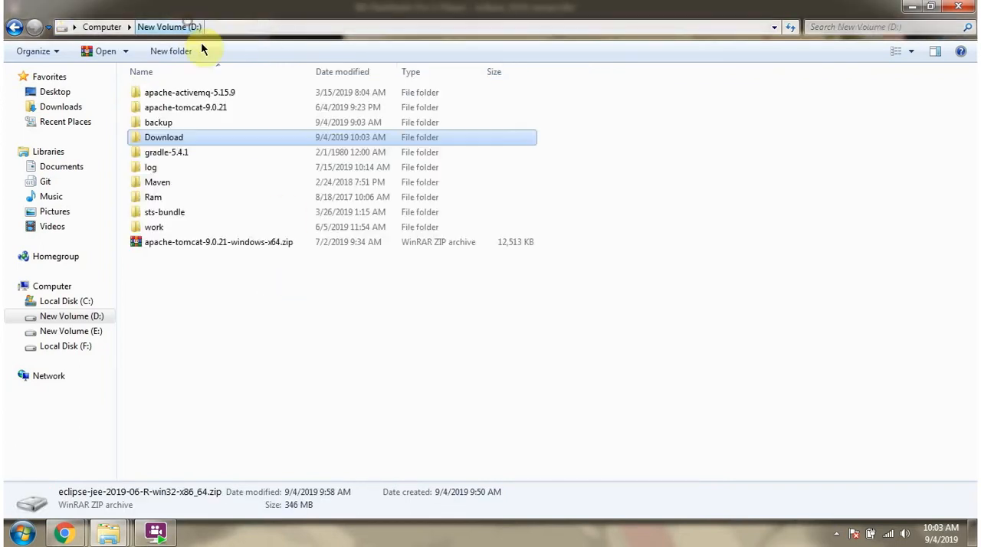
right_click(367, 306)
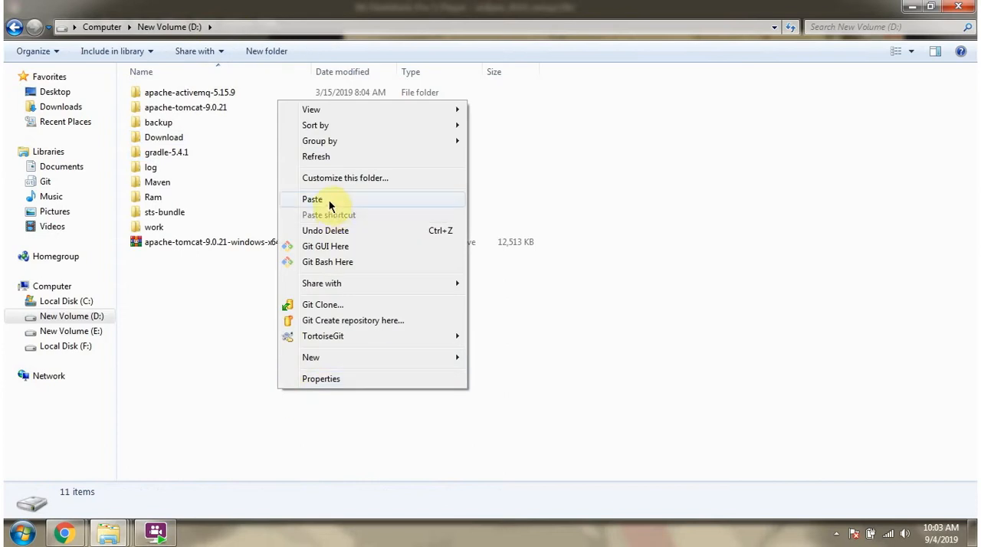
left_click(312, 199)
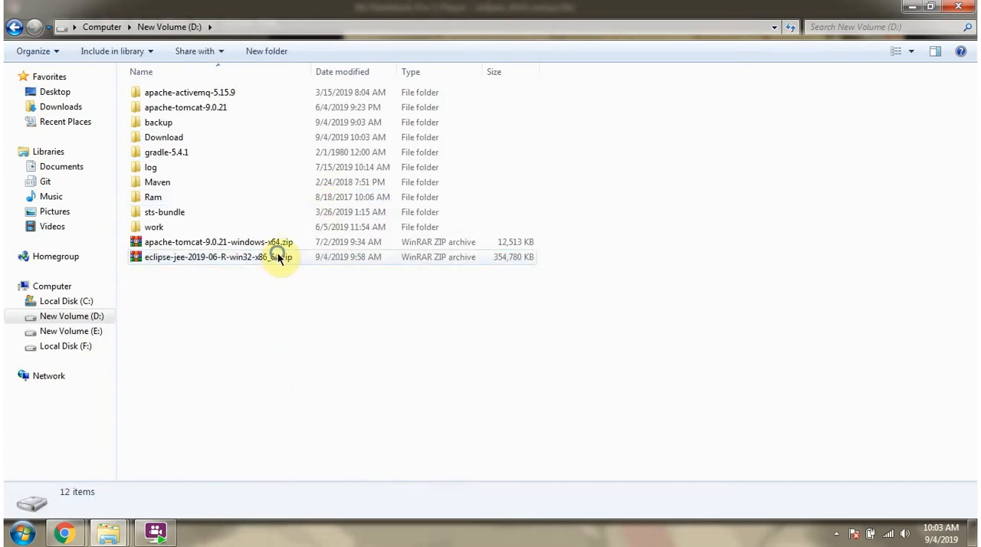
right_click(207, 257)
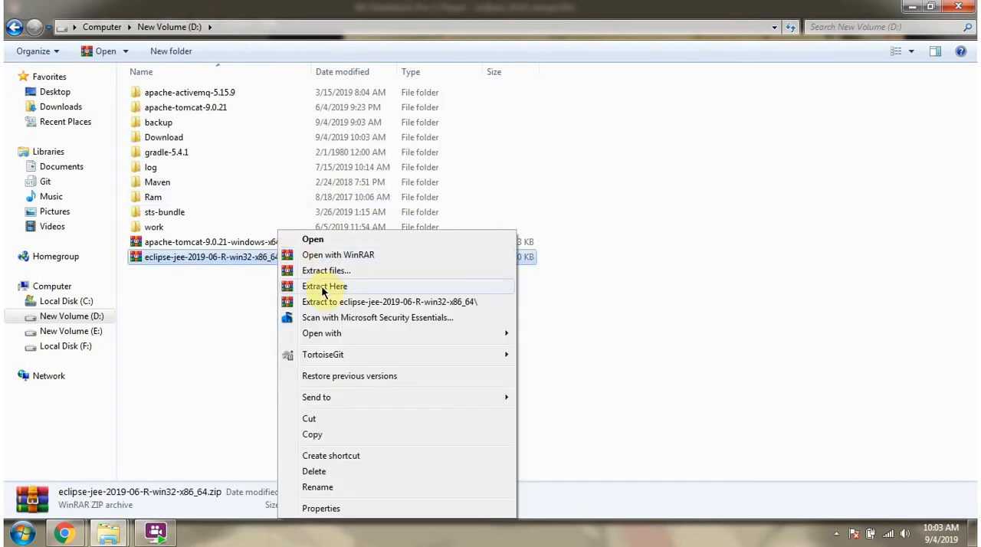
left_click(324, 286)
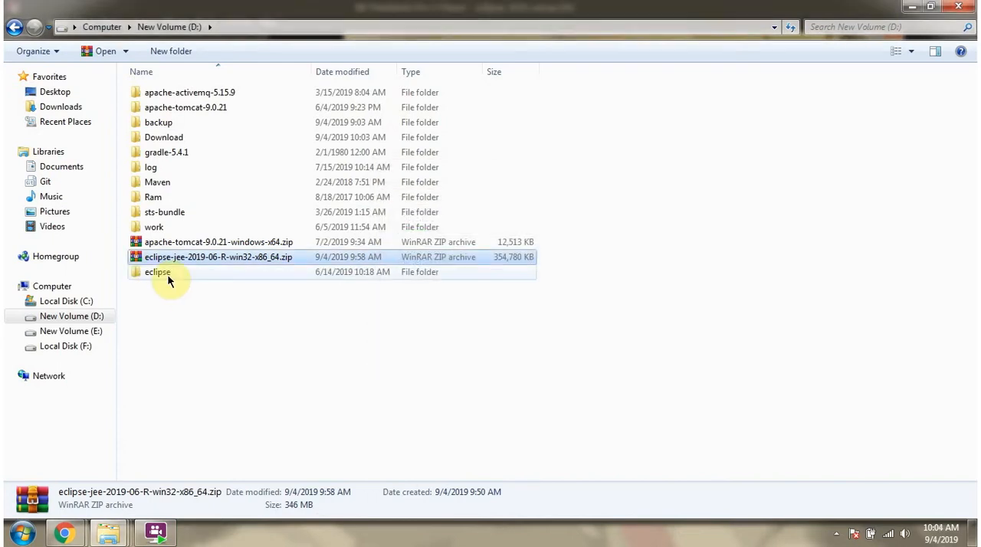
Inside the eclipse folder, bring up actions for eclipse.exe to send it to the desktop as a shortcut.
double_click(157, 272)
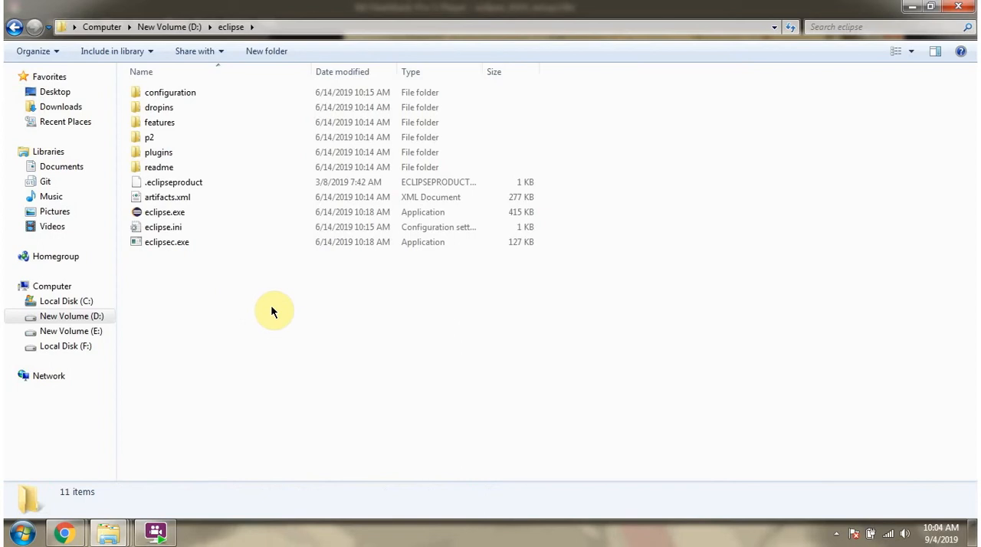
right_click(164, 212)
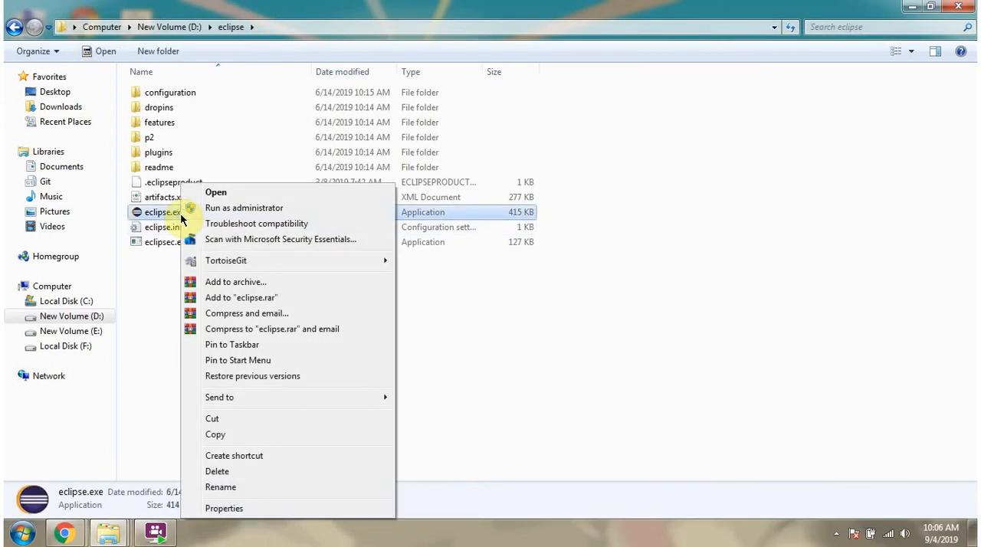
mouse_move(220, 396)
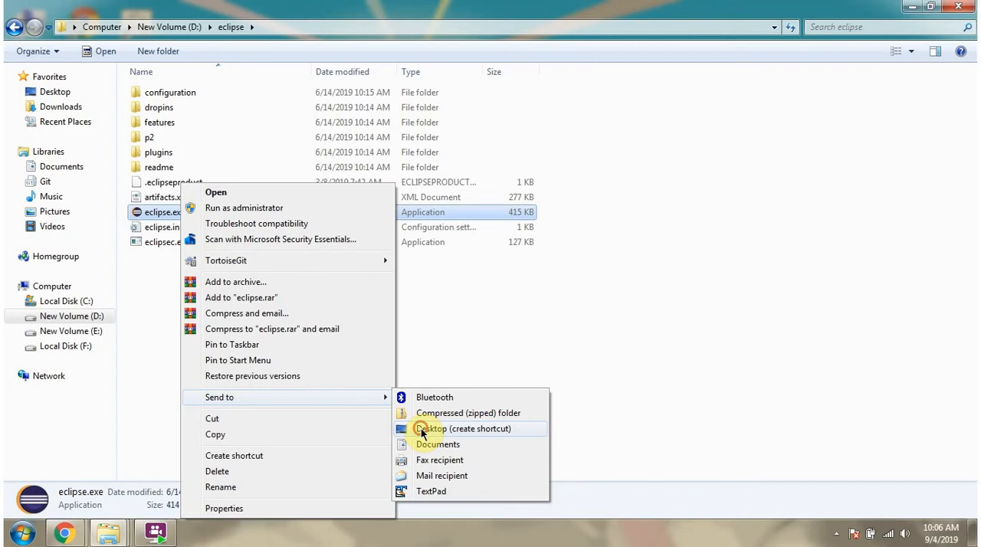
Launch Eclipse from the new eclipse.exe shortcut on the desktop.
left_click(462, 429)
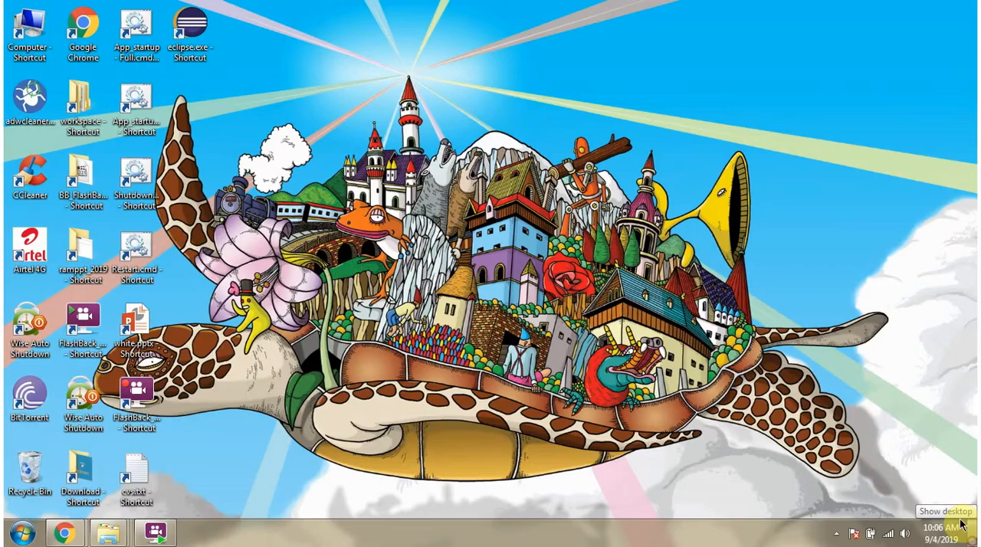
mouse_move(190, 30)
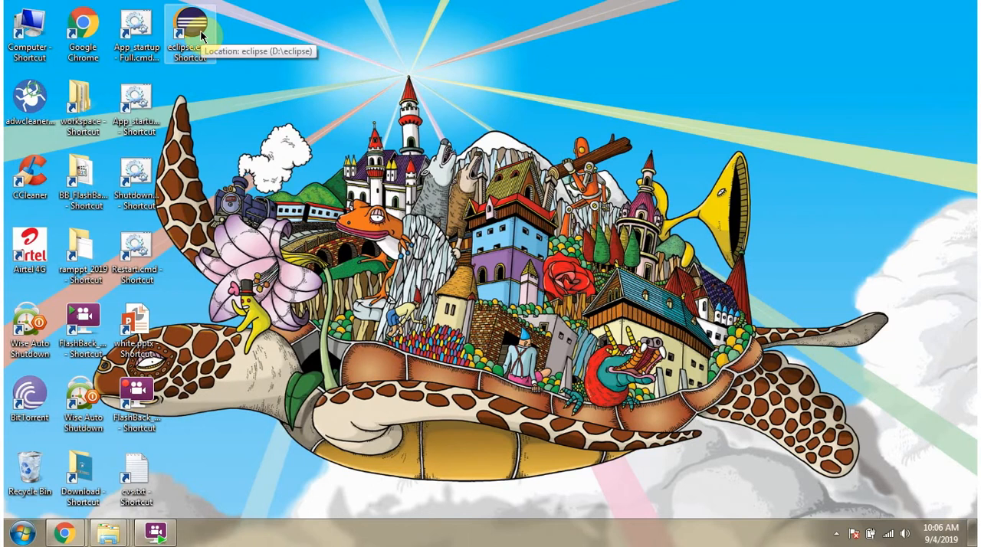
left_click(190, 31)
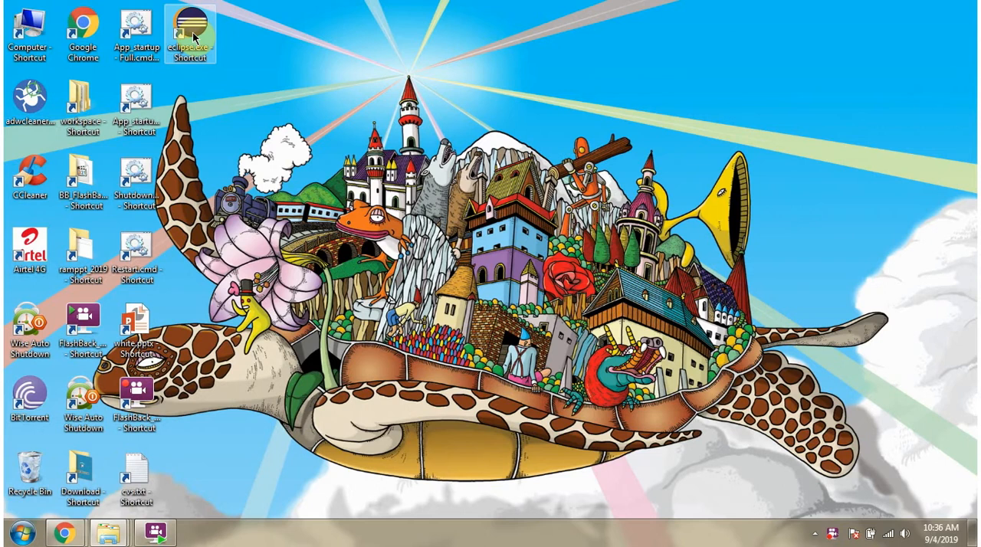
double_click(189, 29)
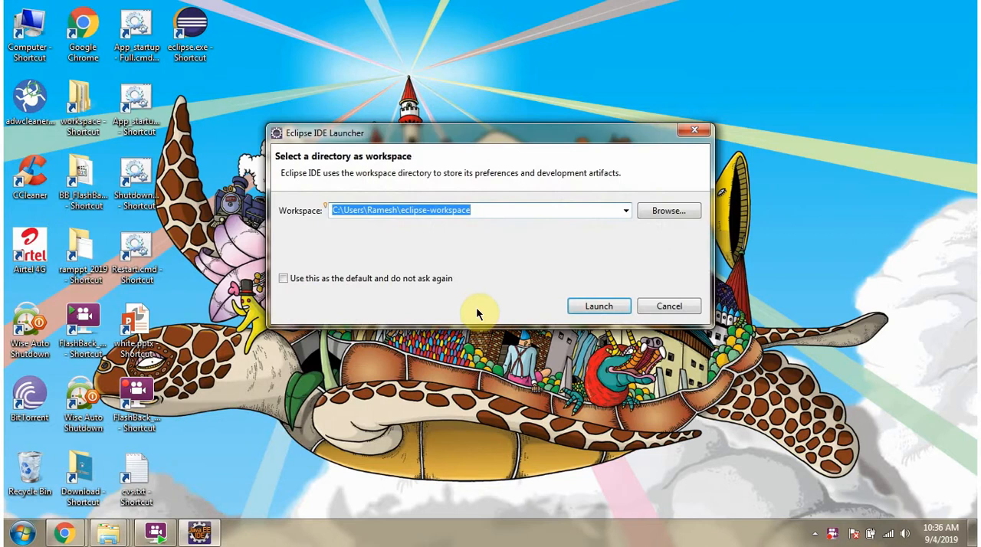
mouse_move(385, 221)
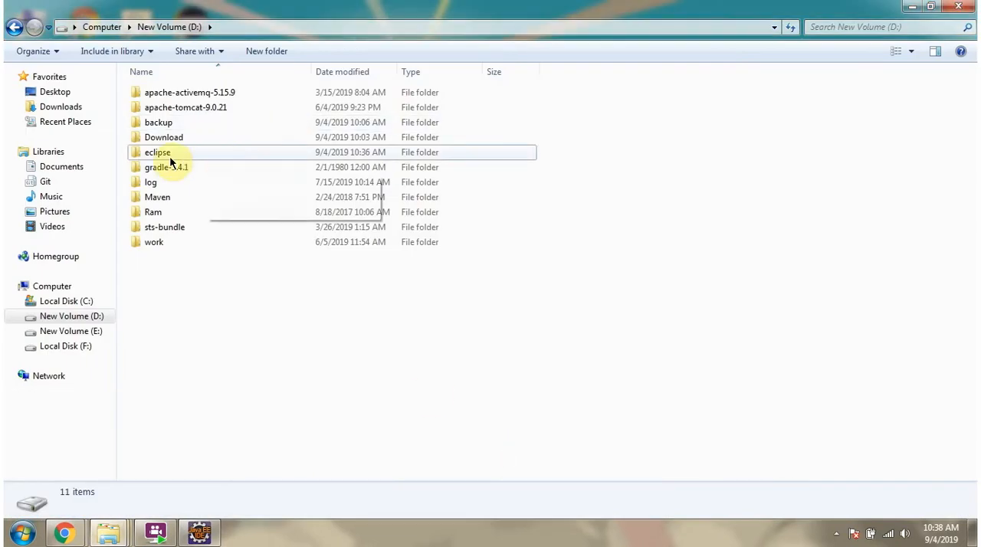
Launch Eclipse with D:\eclipse\workspace as the workspace, ticked as the default.
double_click(157, 151)
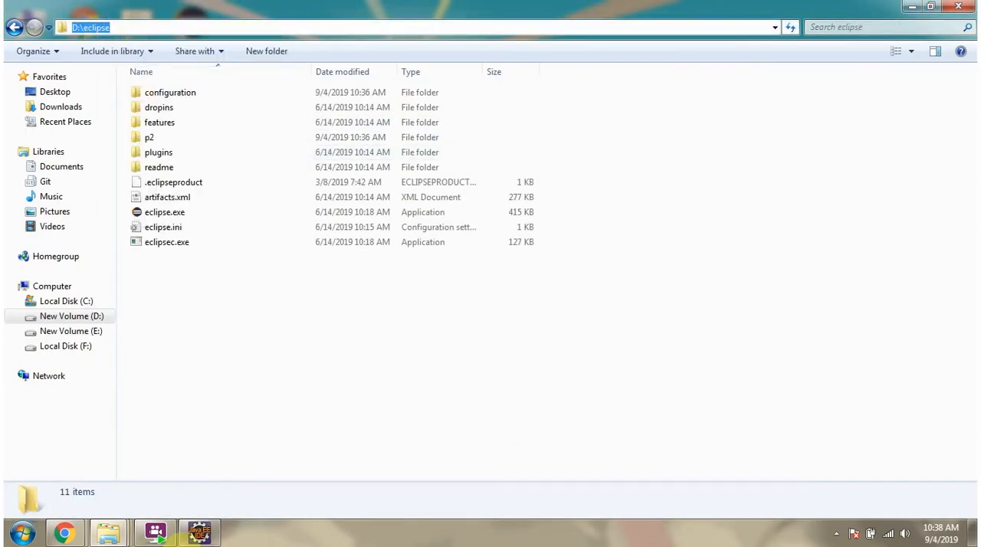
double_click(164, 213)
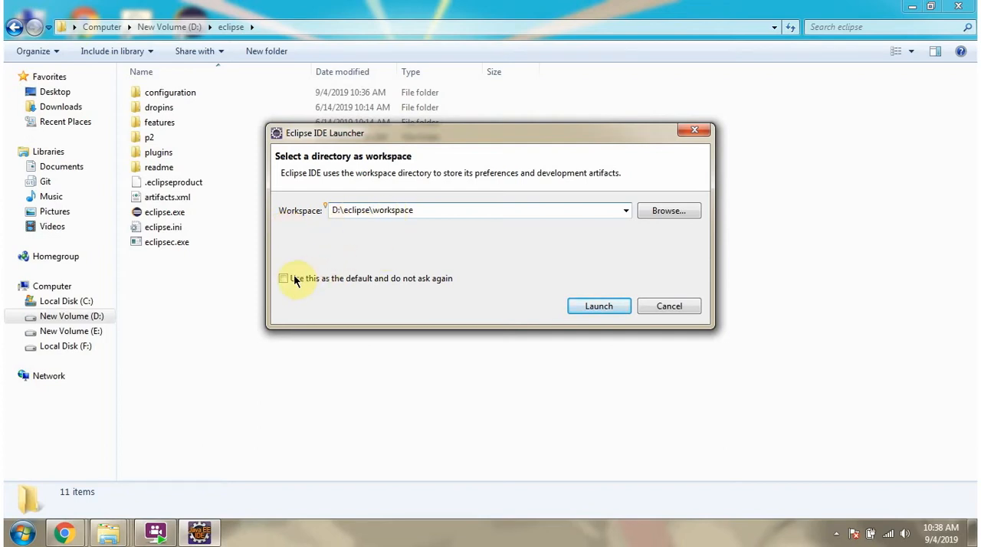
left_click(283, 279)
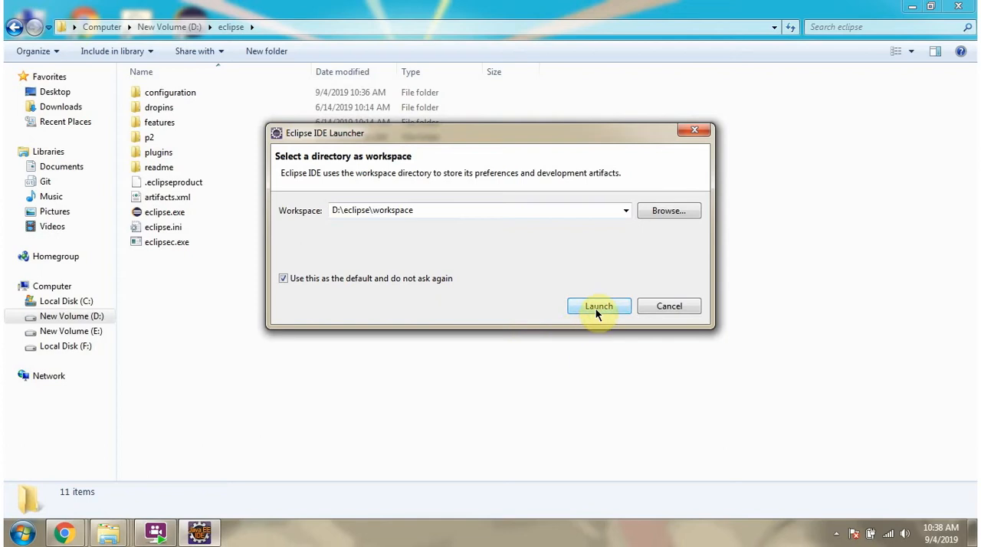
left_click(598, 305)
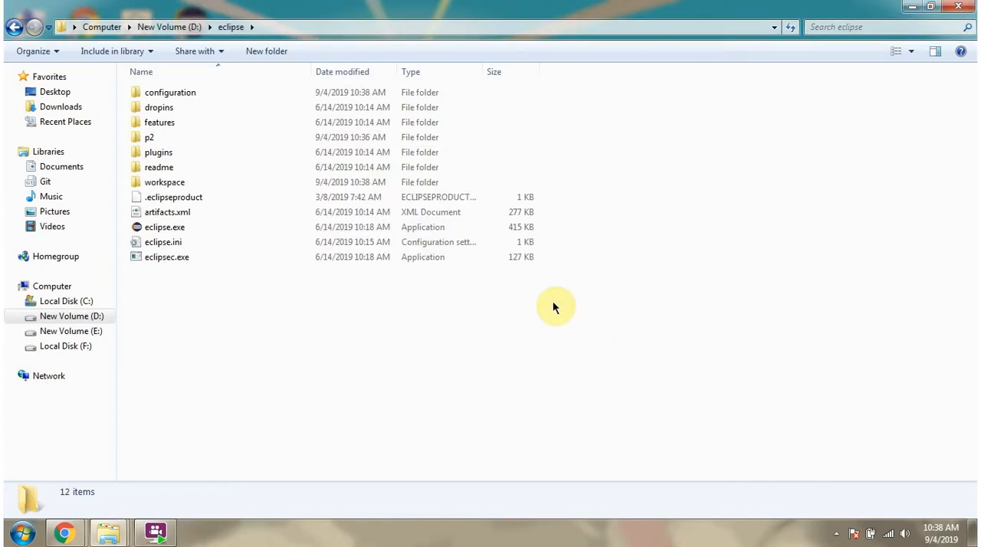
Look inside the newly created workspace folder in D:\eclipse.
double_click(164, 227)
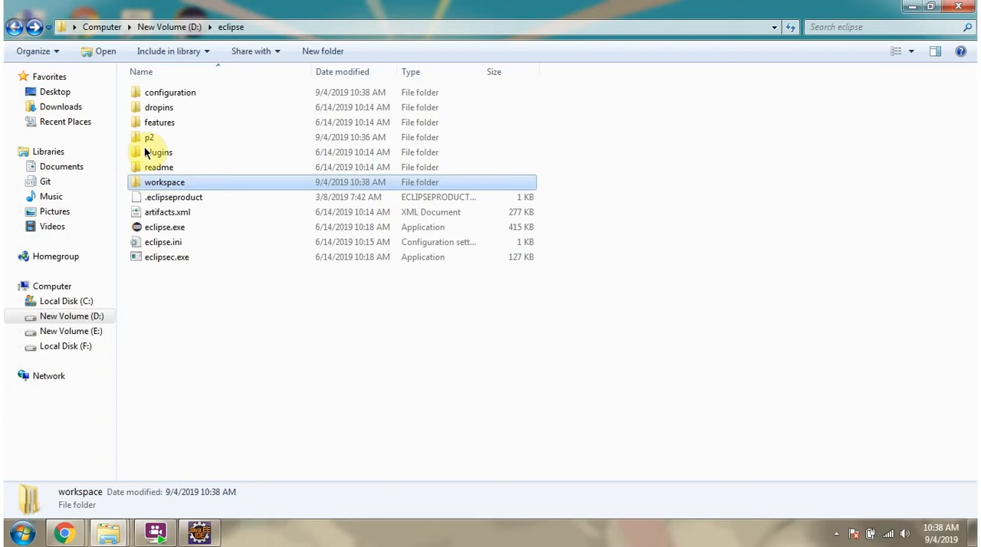
double_click(164, 227)
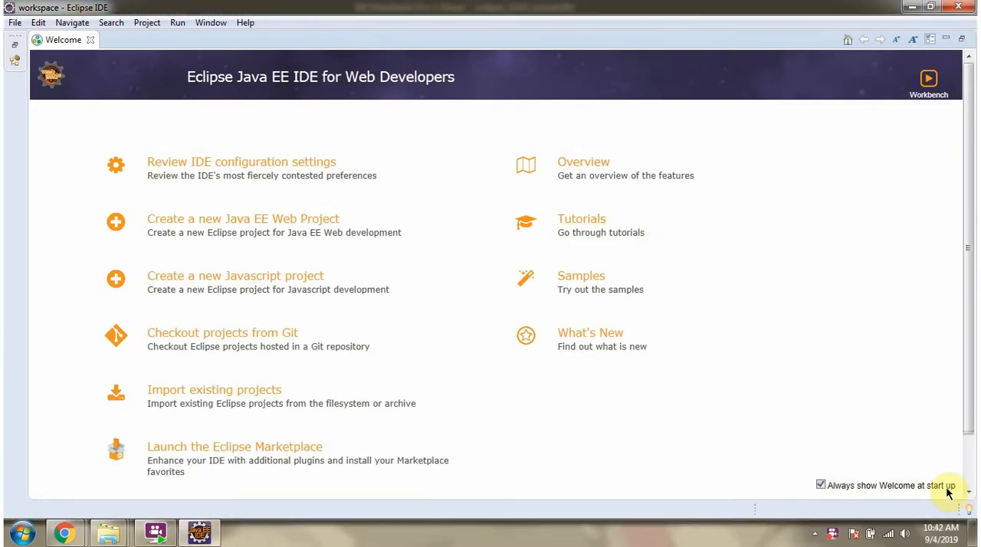
Disable the Welcome page at startup, close it, and close the extra Outline and Markers panes.
left_click(820, 485)
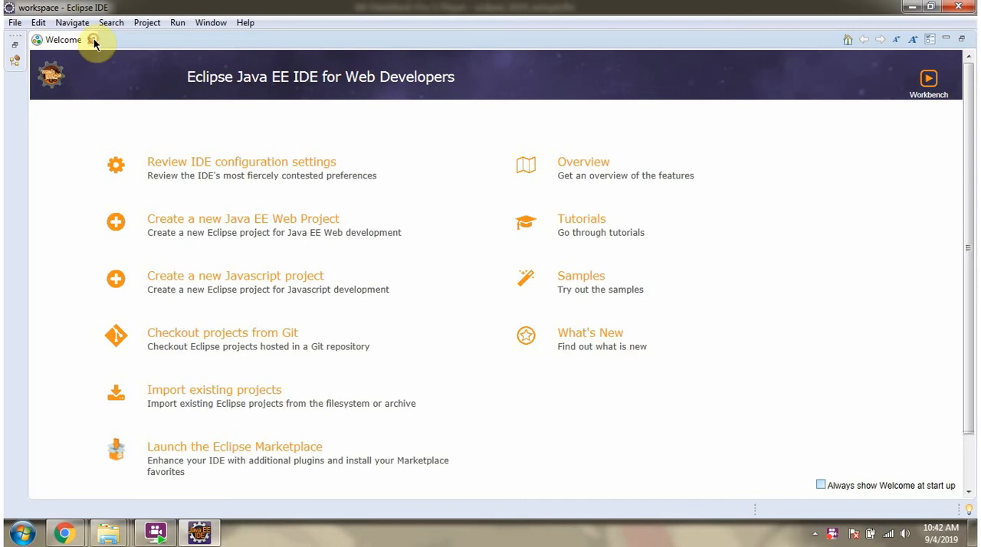
left_click(92, 40)
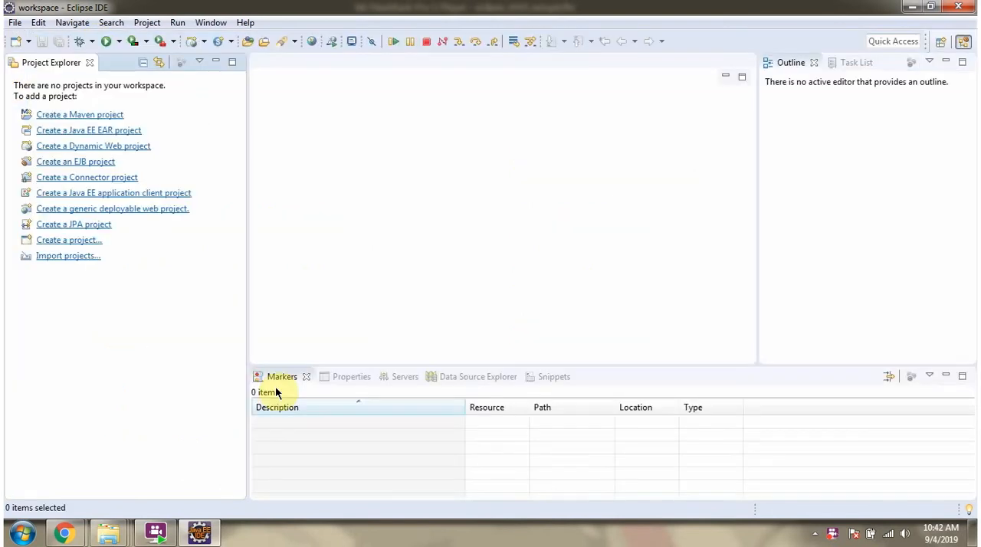
right_click(281, 376)
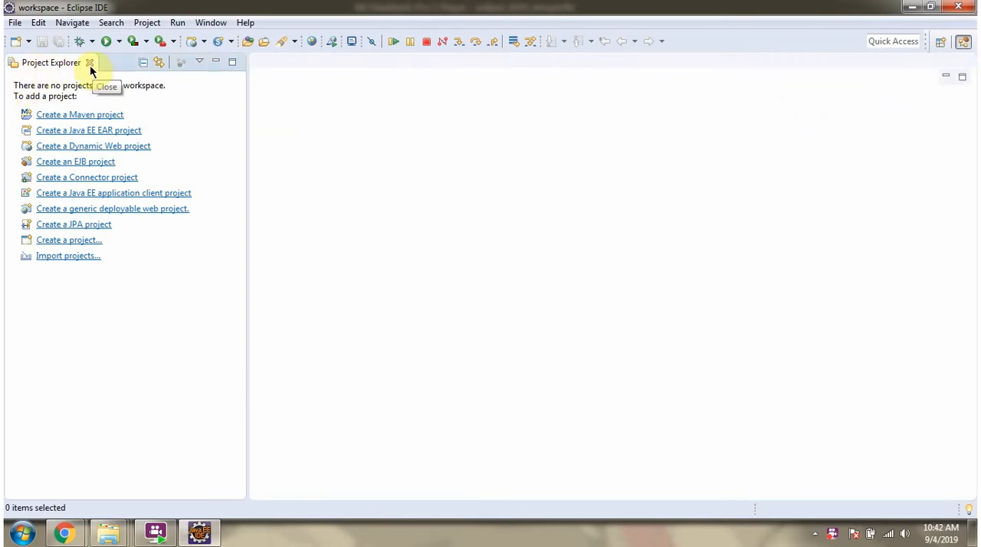
Replace the Project Explorer with the Navigator view and add the Console view.
left_click(210, 22)
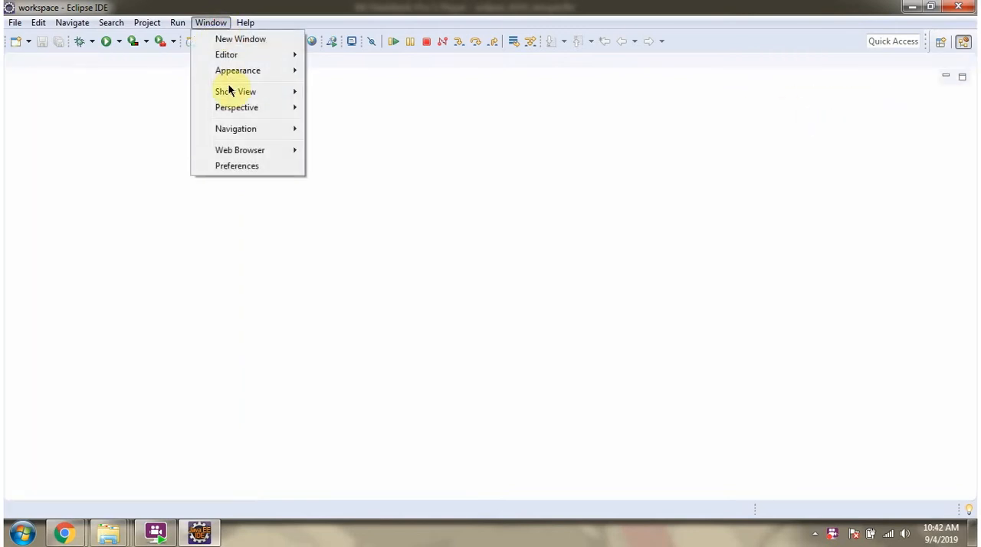
left_click(235, 91)
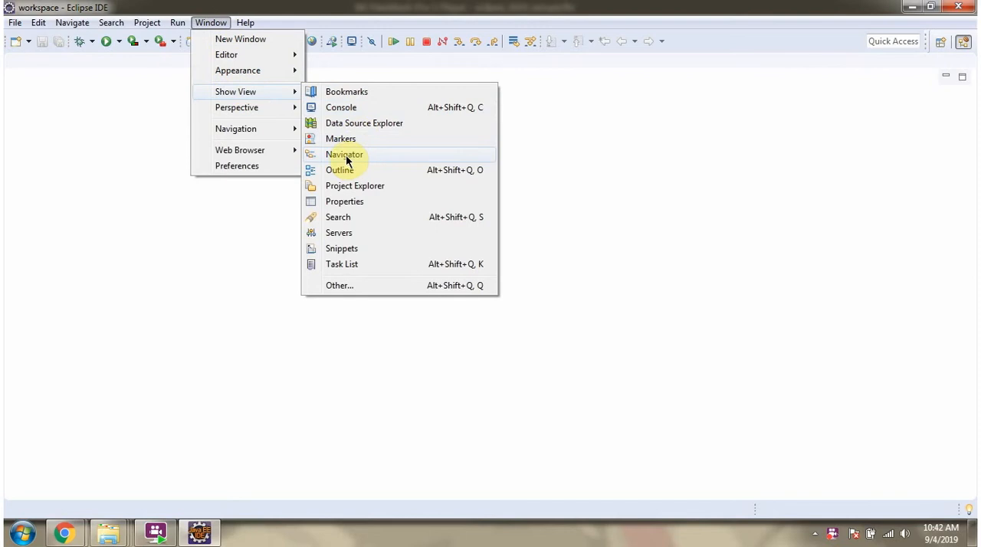
left_click(344, 154)
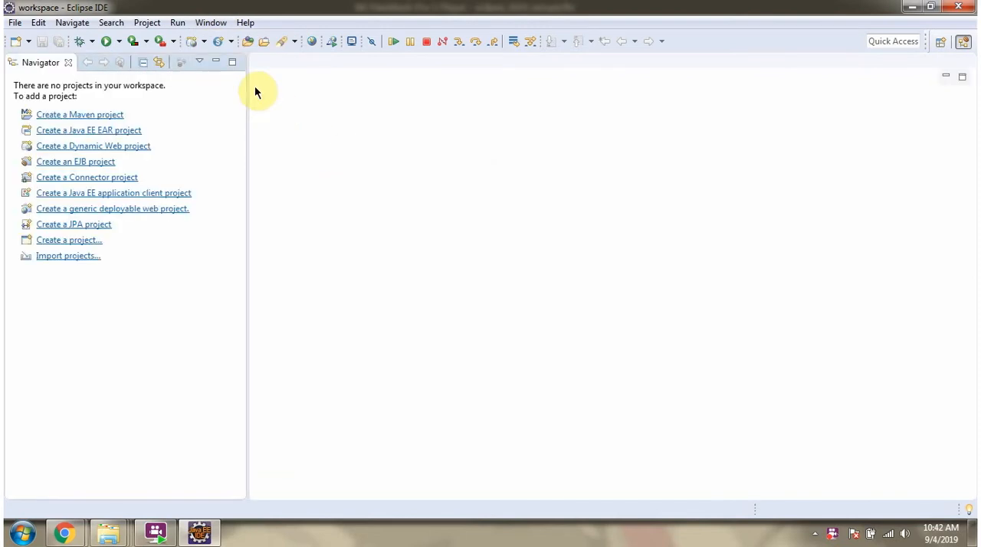
left_click(210, 23)
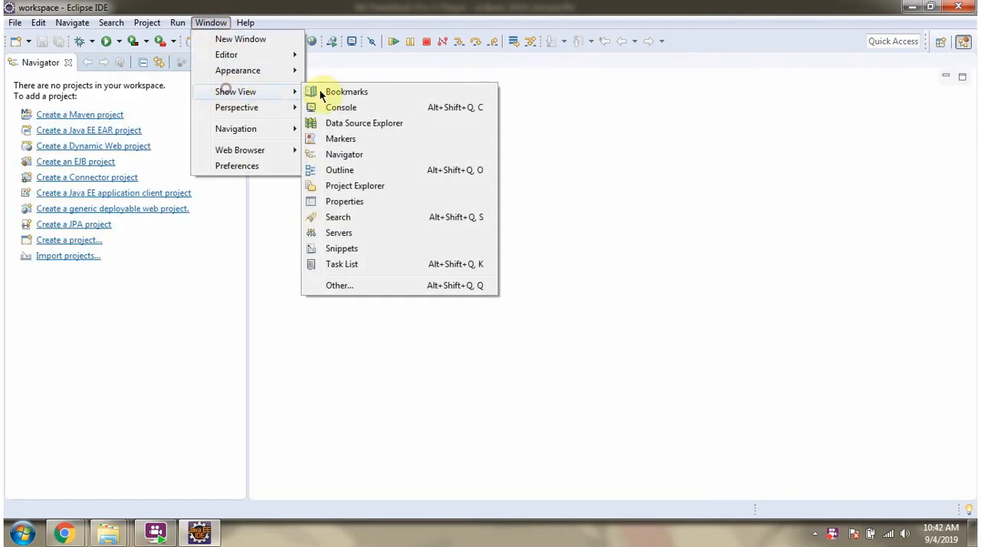
mouse_move(343, 154)
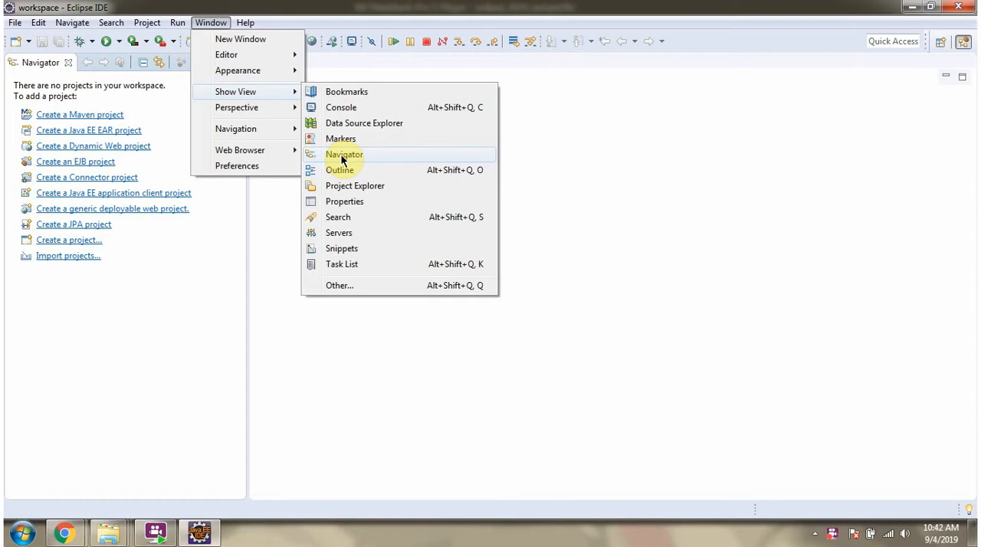
mouse_move(341, 107)
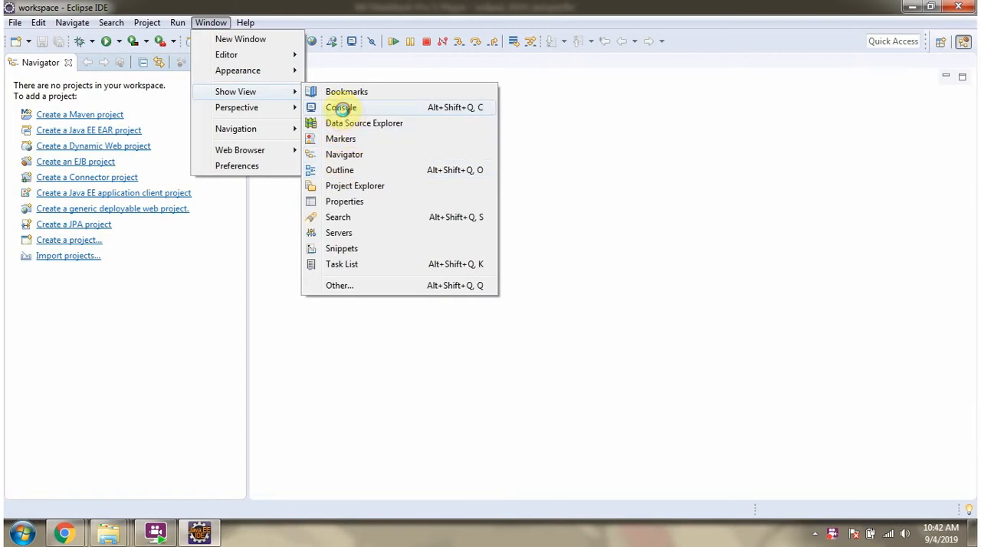
left_click(341, 107)
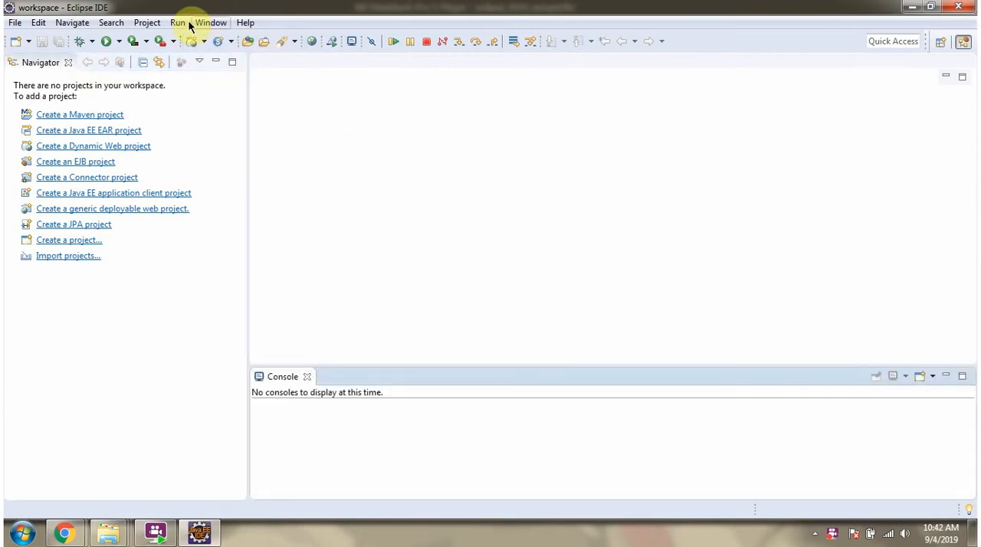
Add the Problems view via Show View > Other filtered by 'pro'.
left_click(210, 23)
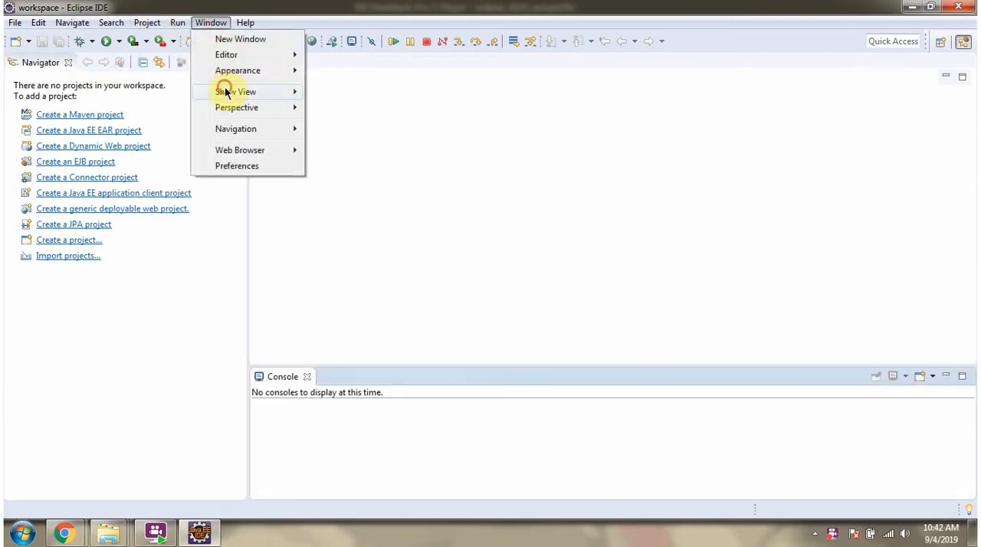
left_click(236, 91)
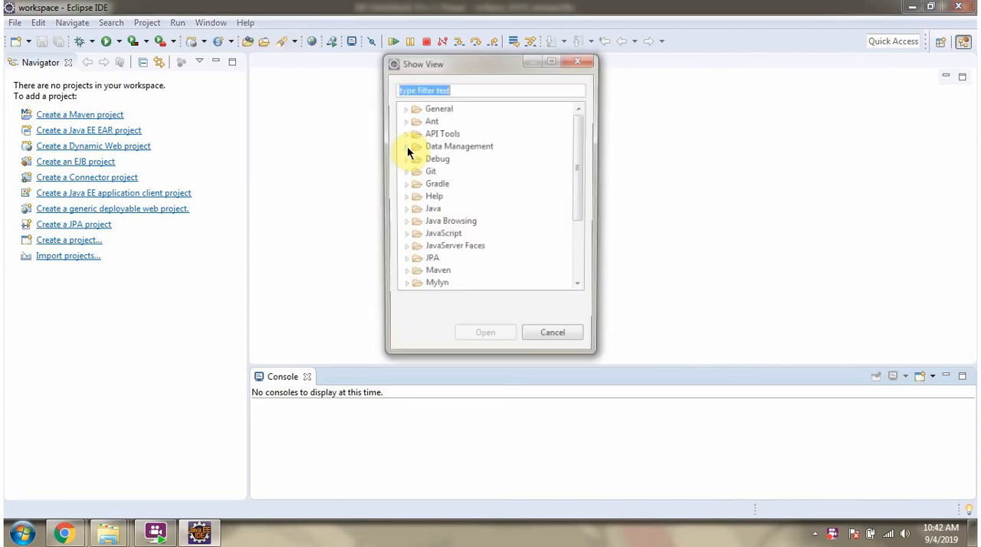
type("p")
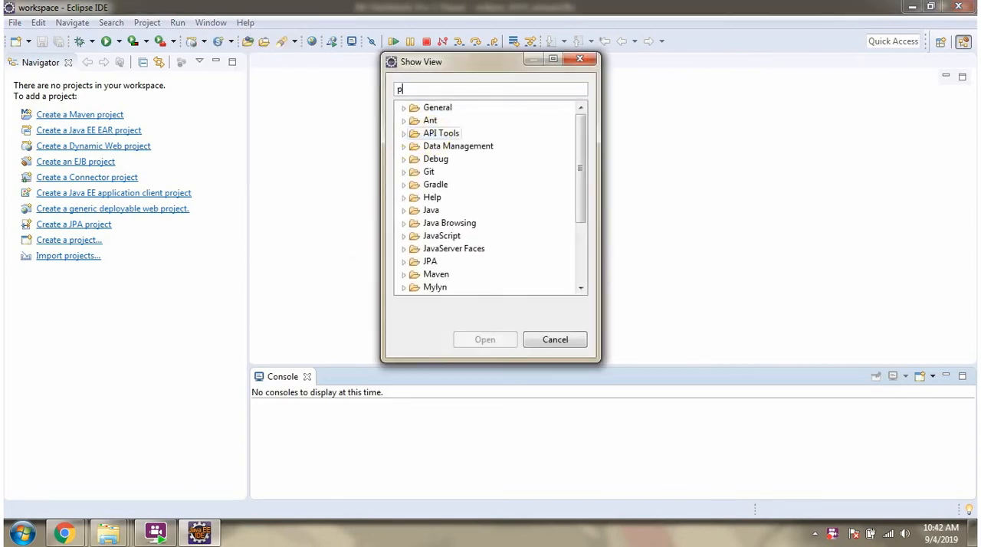
type("ro")
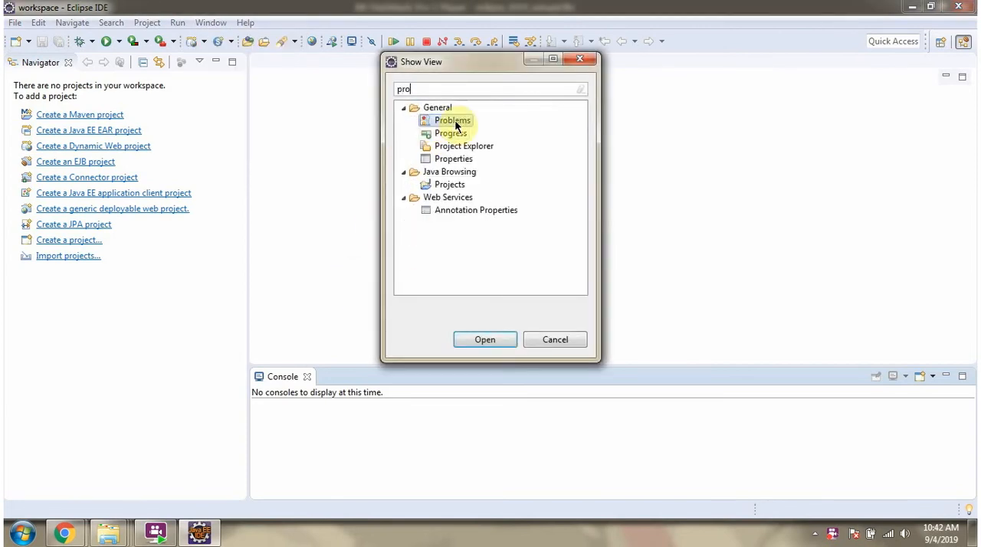
left_click(484, 339)
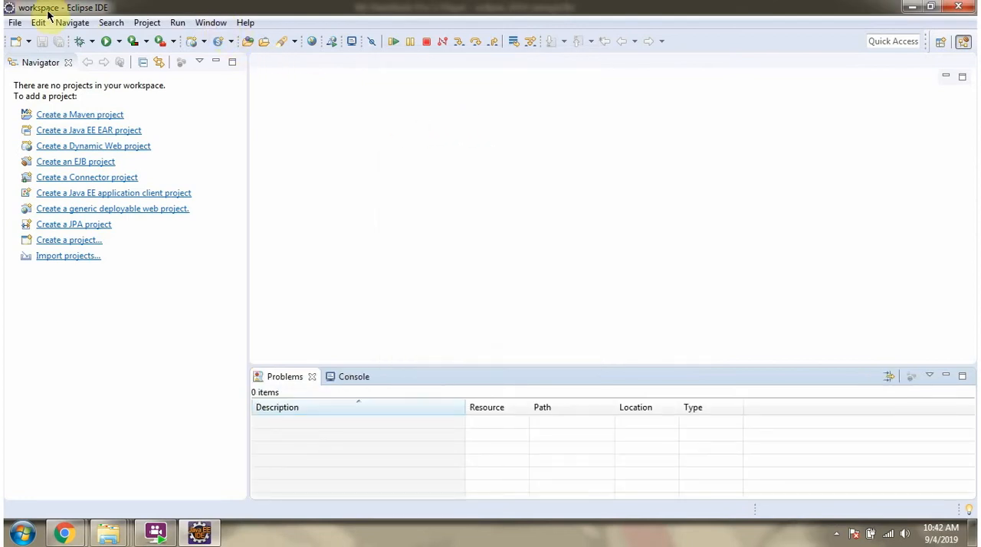
left_click(14, 22)
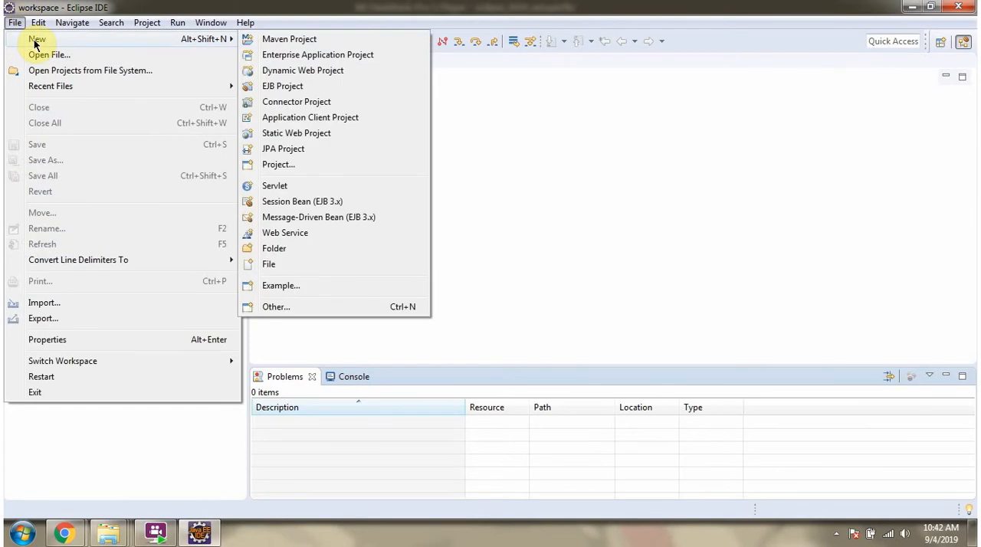
mouse_move(83, 45)
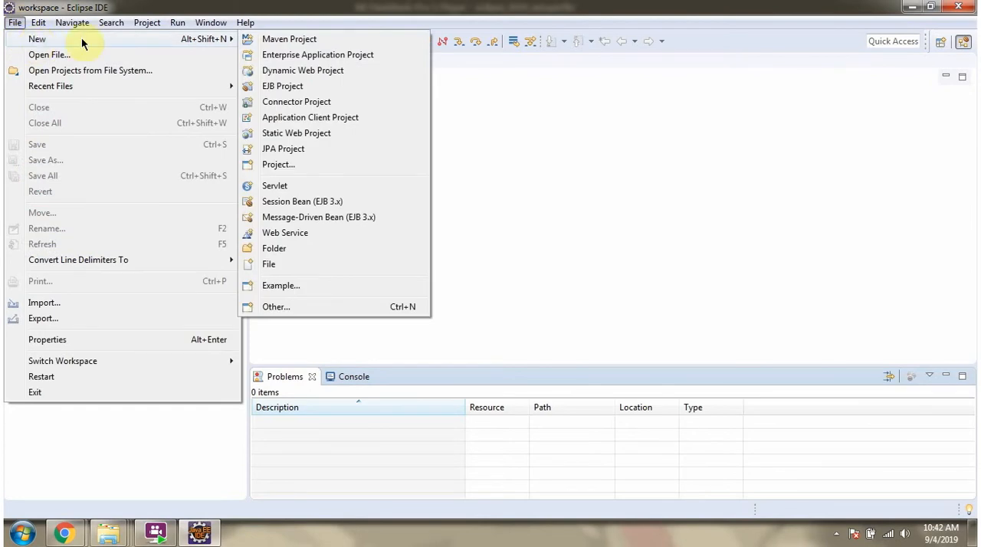
mouse_move(278, 165)
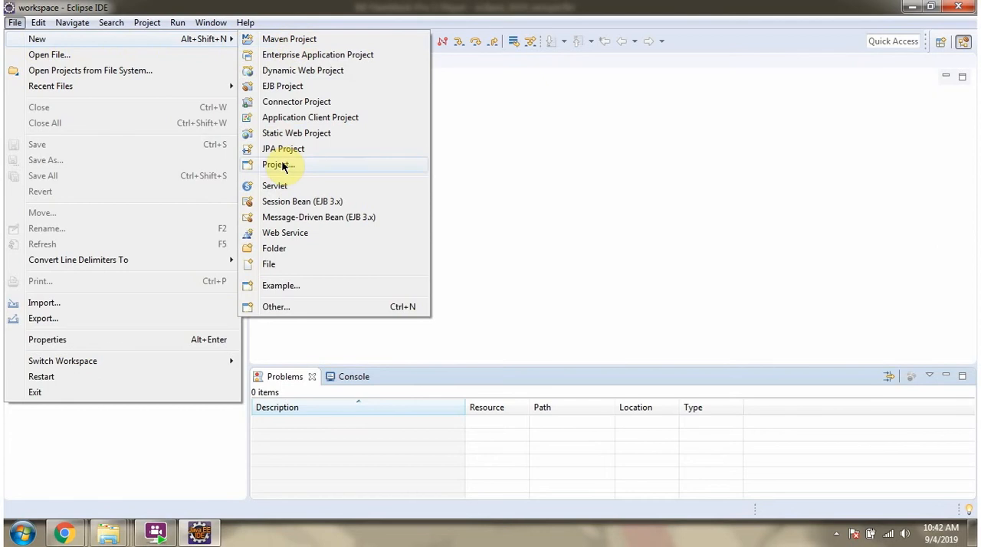
Choose Java Project in the New Project wizard and continue to its details page.
left_click(278, 165)
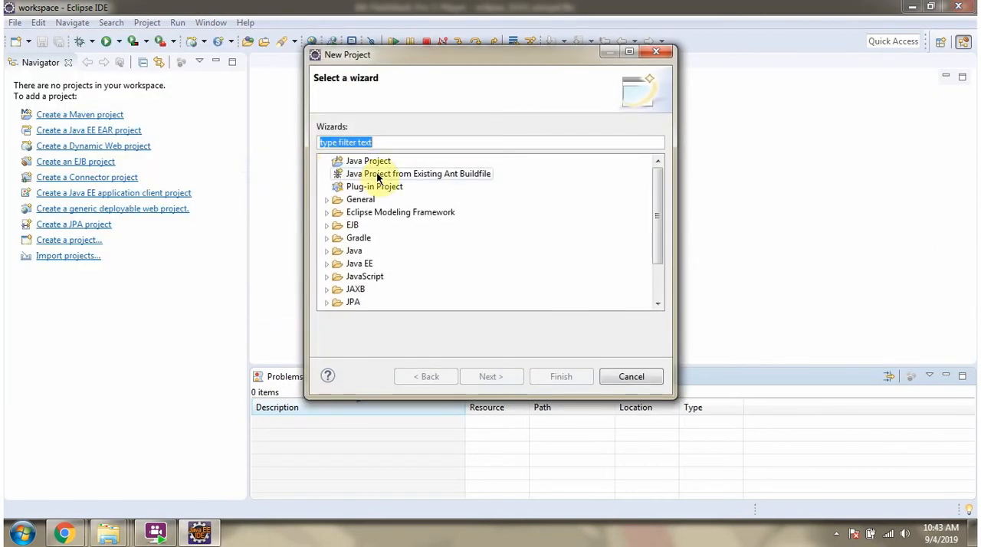
left_click(368, 161)
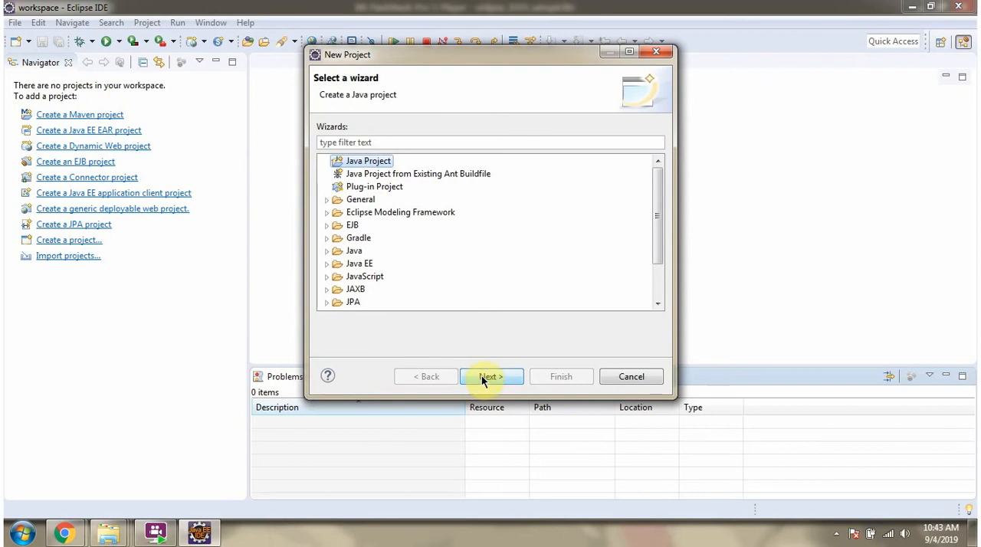
mouse_move(488, 335)
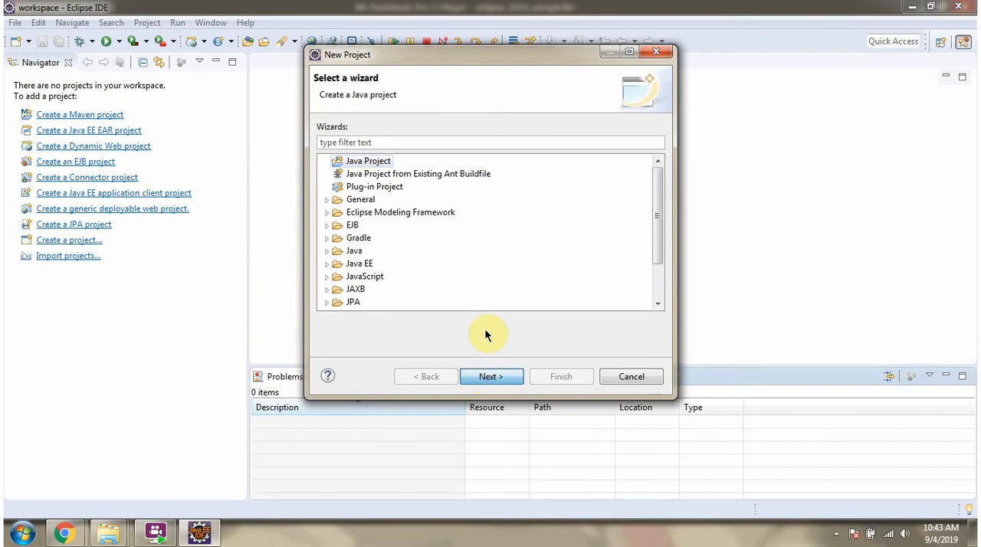
left_click(491, 376)
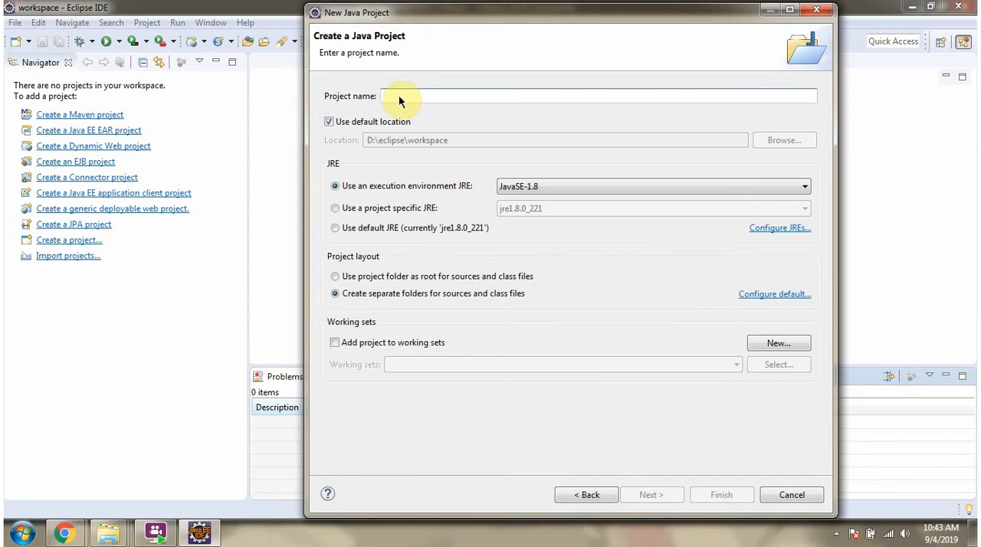
Enter HelloWorld as the project name and continue to the build settings page.
type("H")
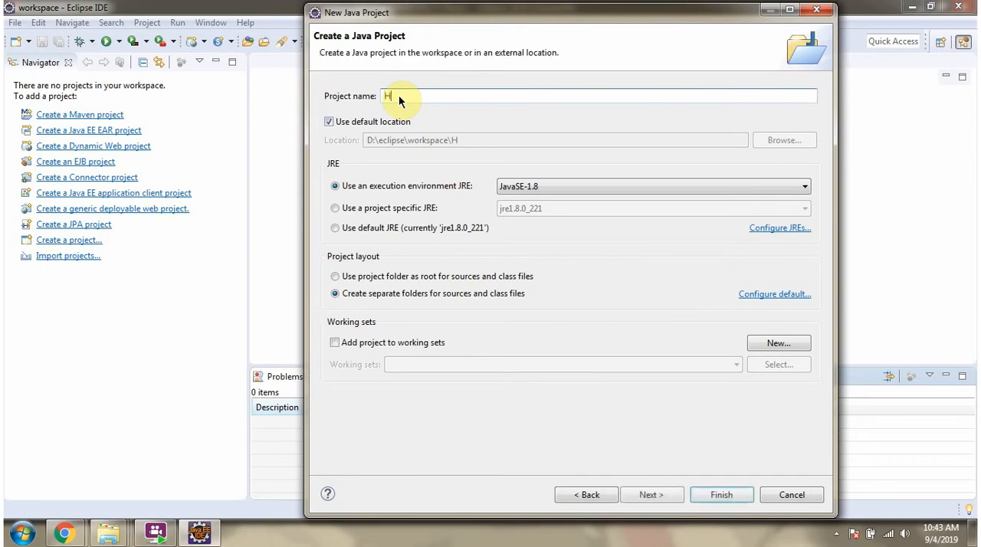
type("elloWorld")
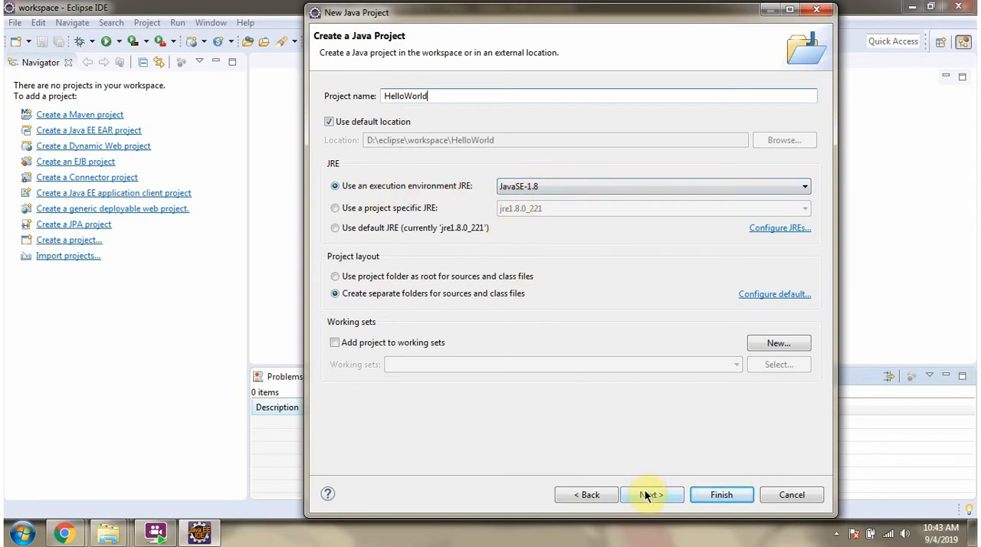
left_click(650, 495)
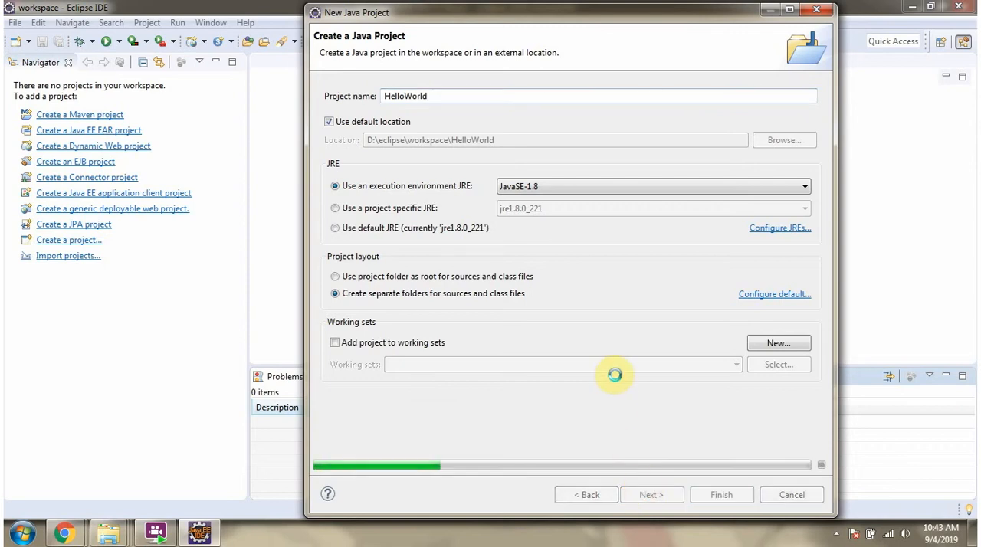
Finish creating the HelloWorld project and decline switching to the Java perspective.
left_click(651, 494)
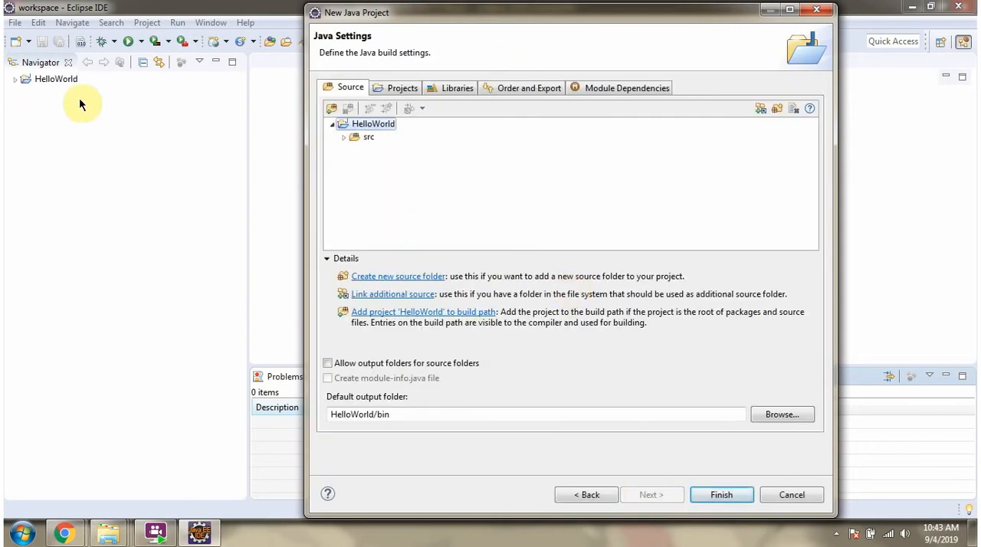
mouse_move(65, 87)
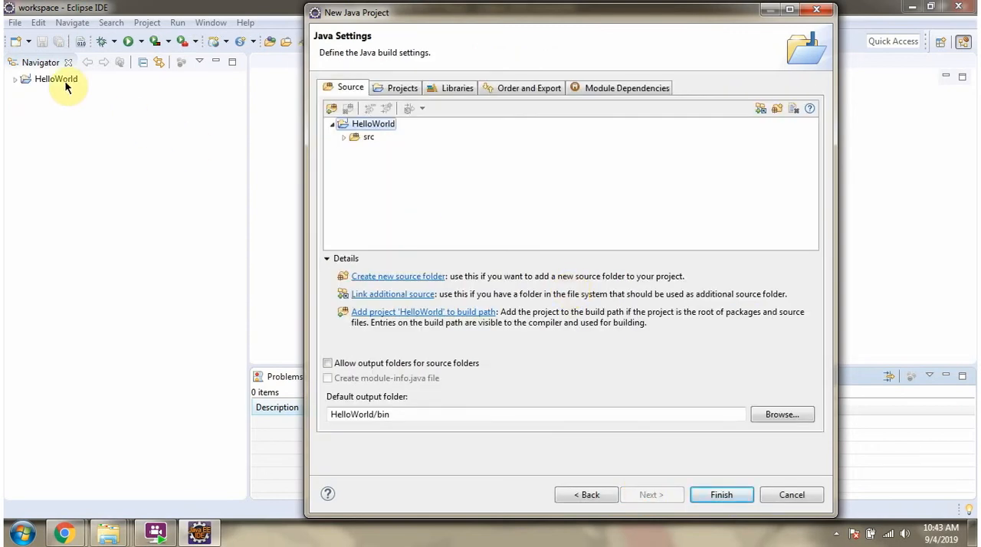
mouse_move(526, 338)
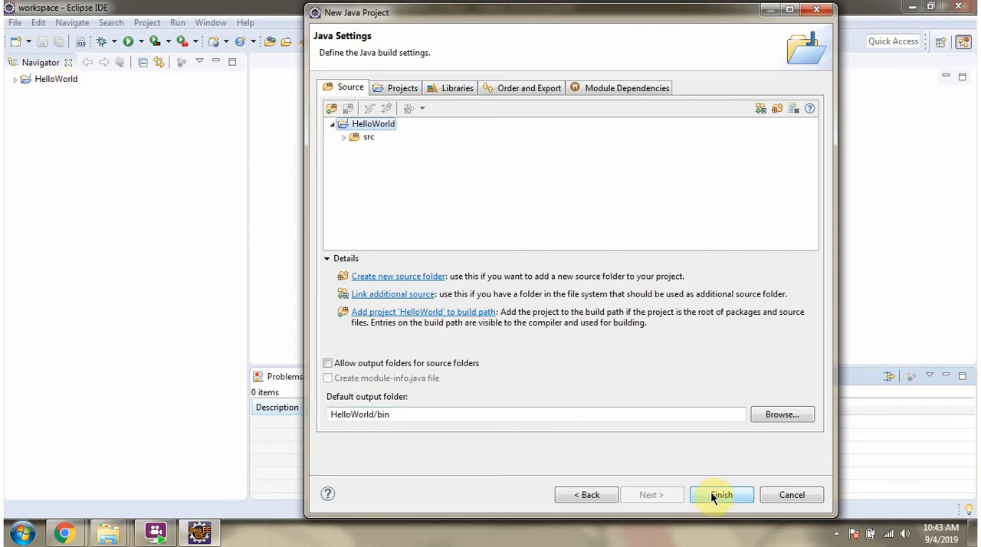
left_click(720, 494)
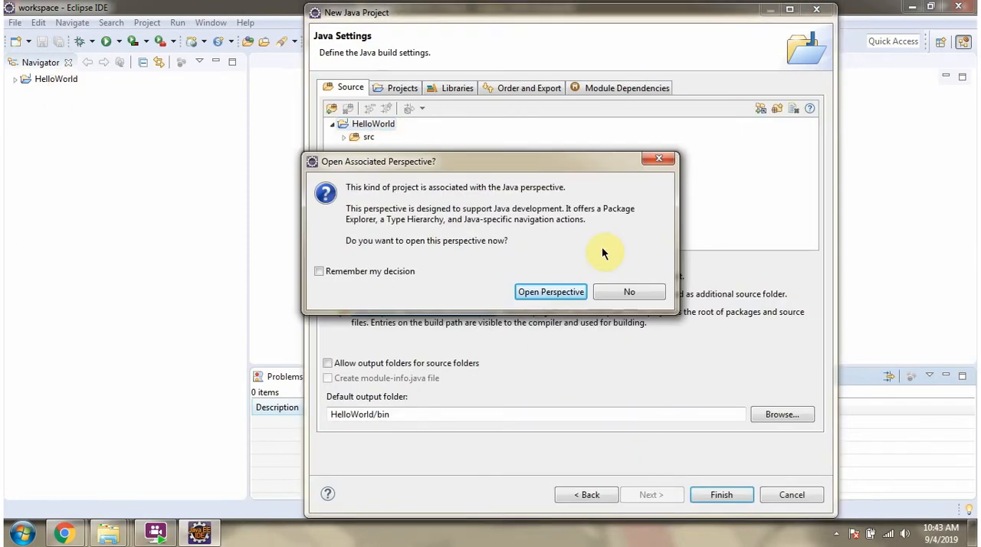
mouse_move(629, 292)
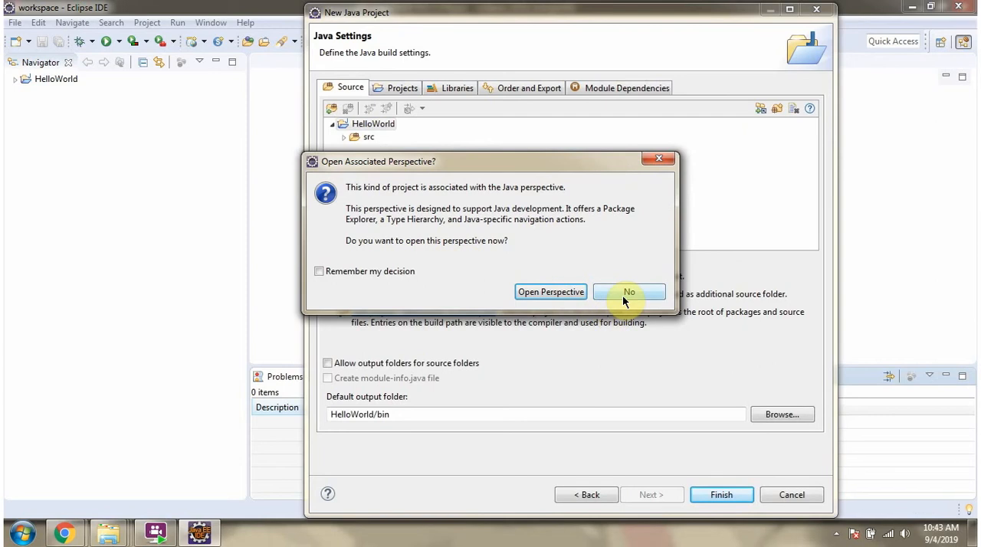
left_click(628, 292)
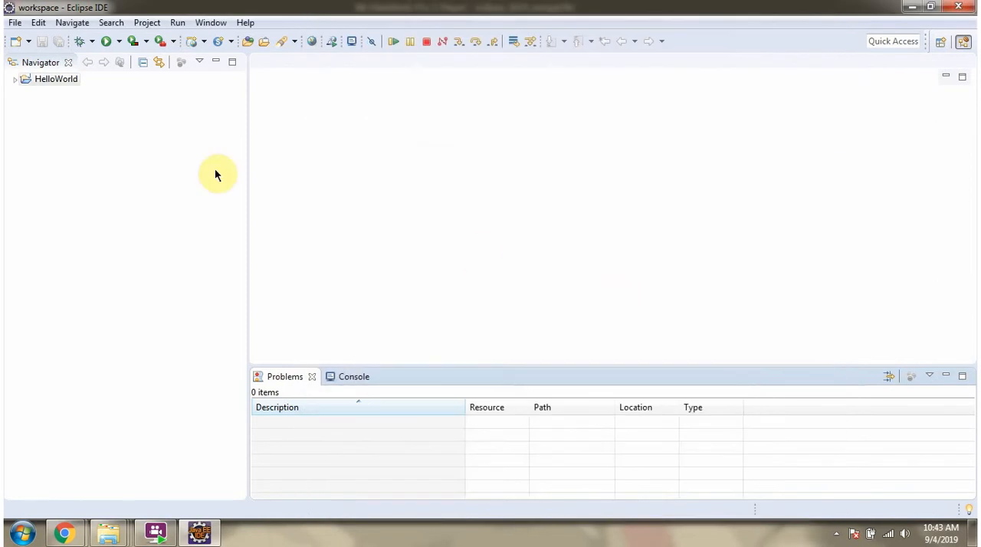
Expand HelloWorld in the Navigator and start the New > Other wizard on its src folder.
left_click(16, 79)
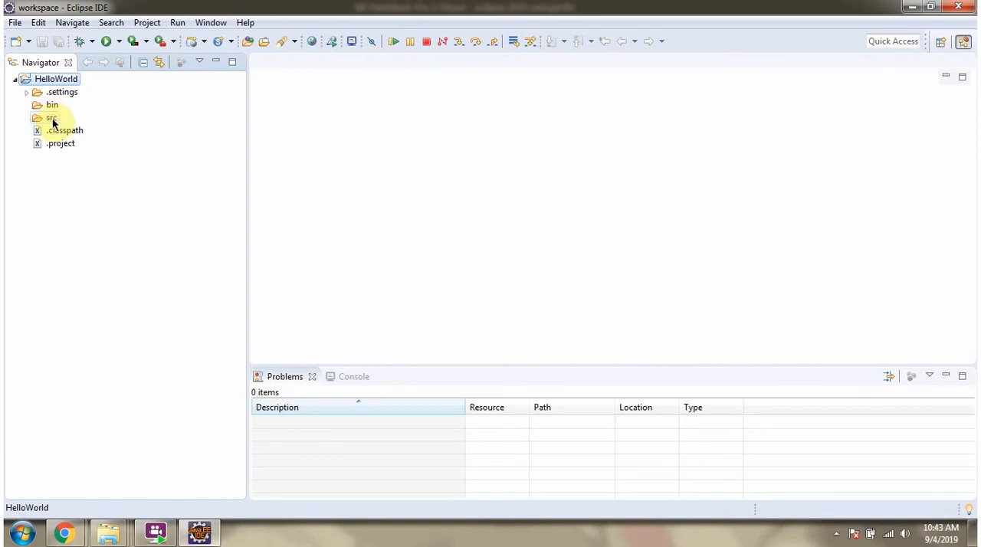
left_click(52, 117)
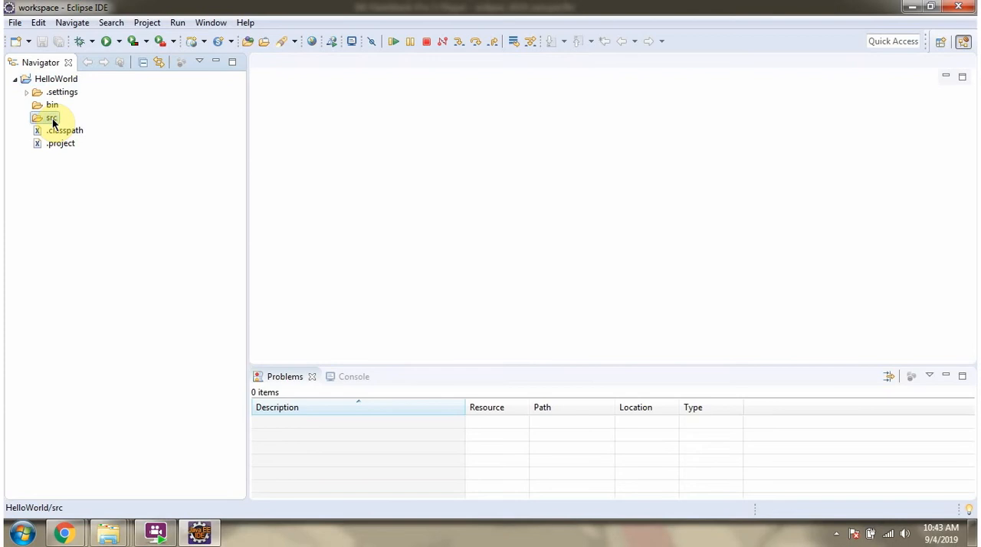
right_click(52, 117)
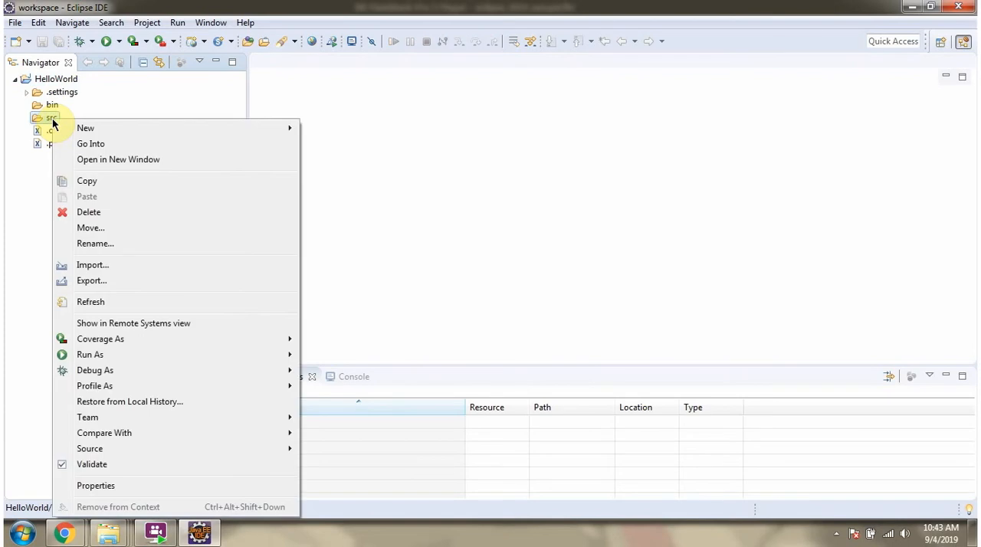
mouse_move(85, 128)
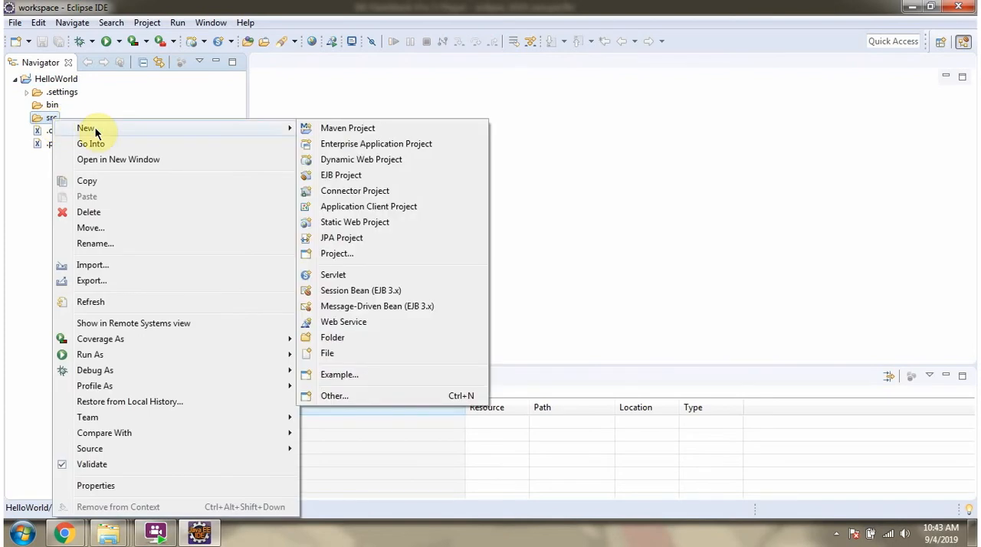
mouse_move(334, 396)
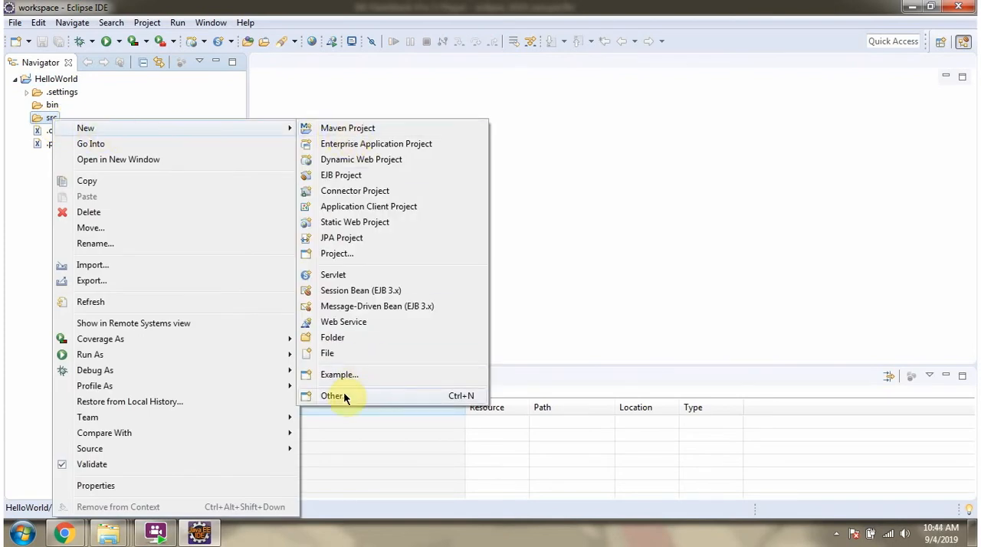
left_click(332, 396)
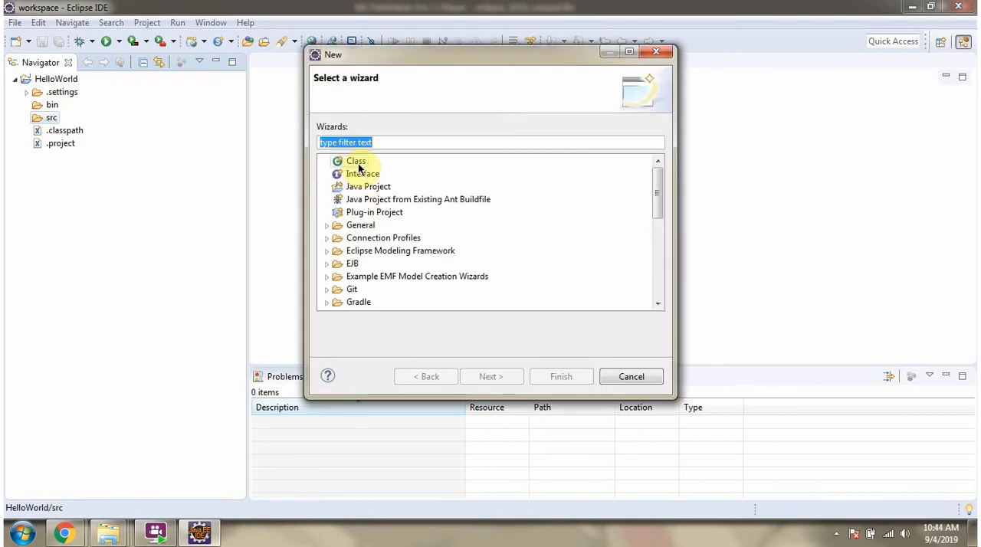
Create a Java class named HelloWorld with a public static void main stub in src.
left_click(355, 161)
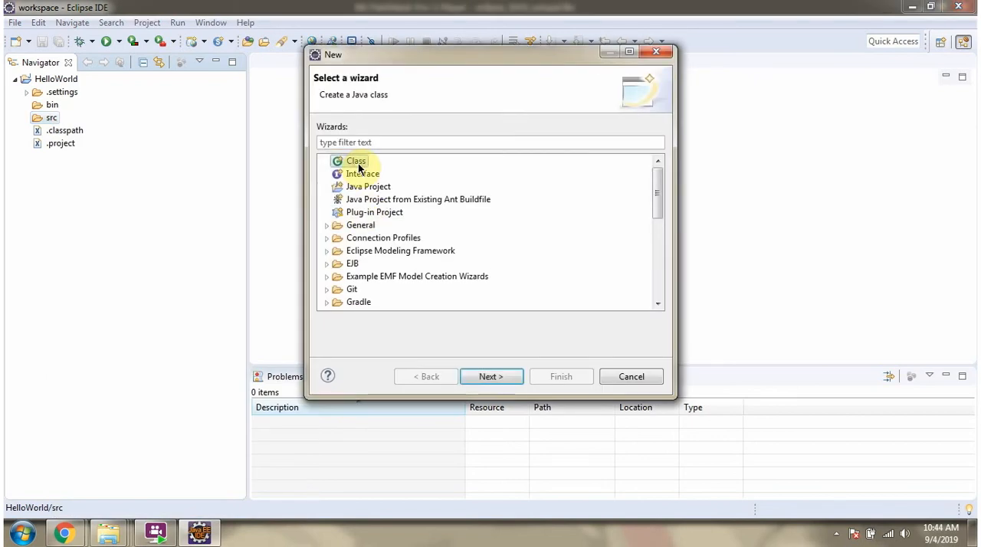
left_click(490, 376)
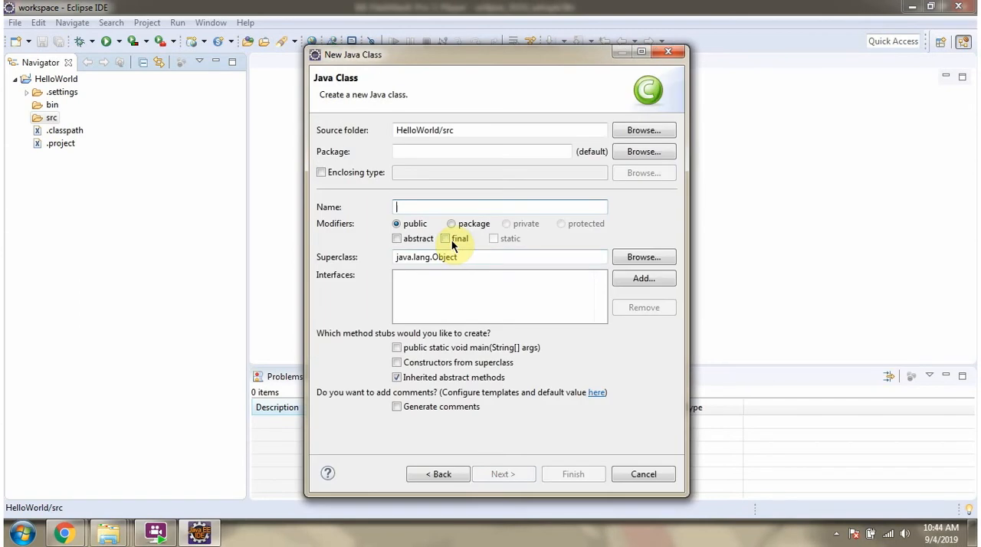
type("HelloWorld")
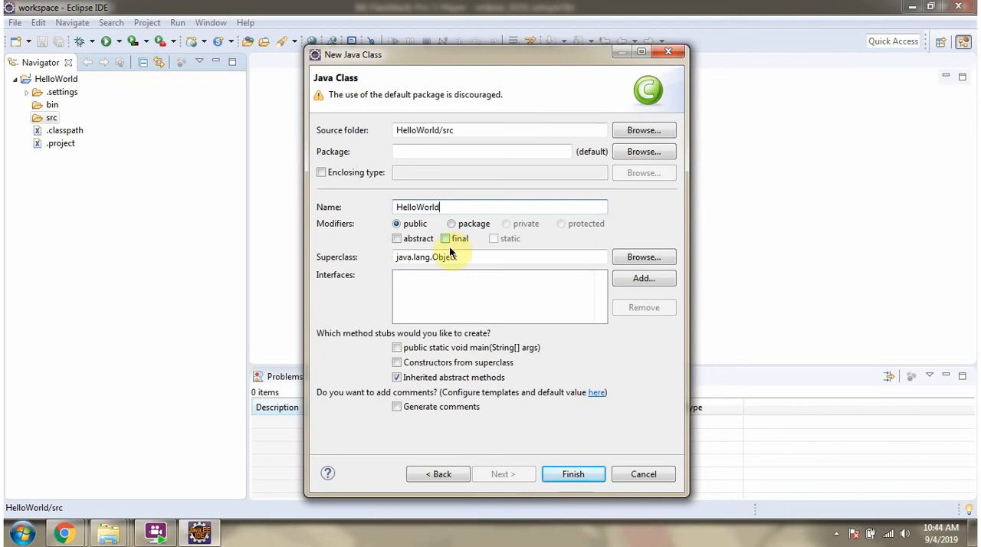
left_click(397, 347)
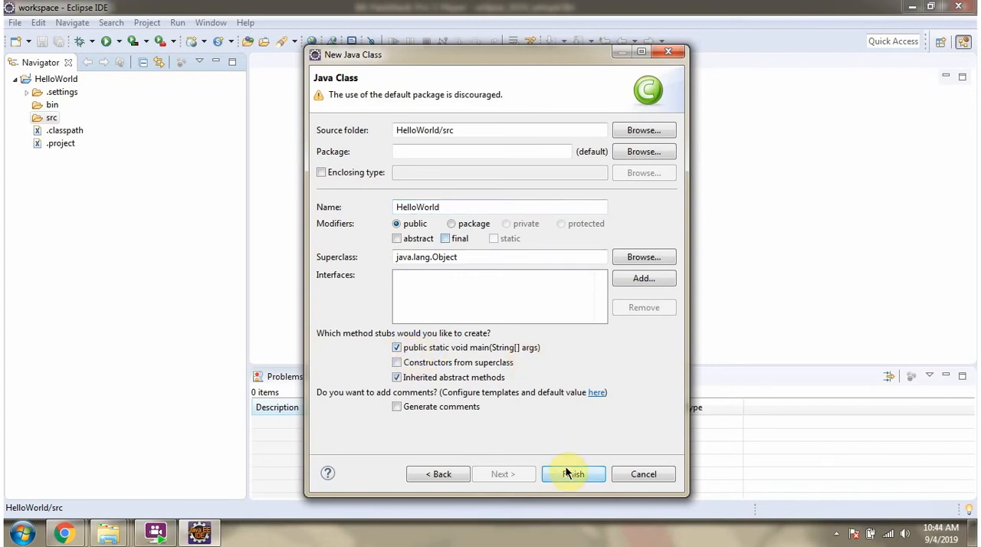
left_click(573, 474)
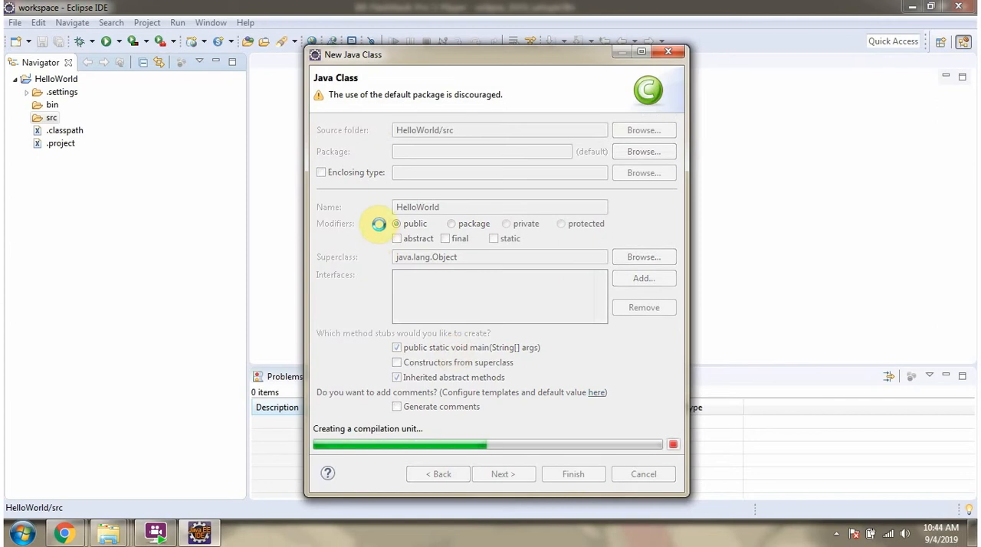
left_click(573, 474)
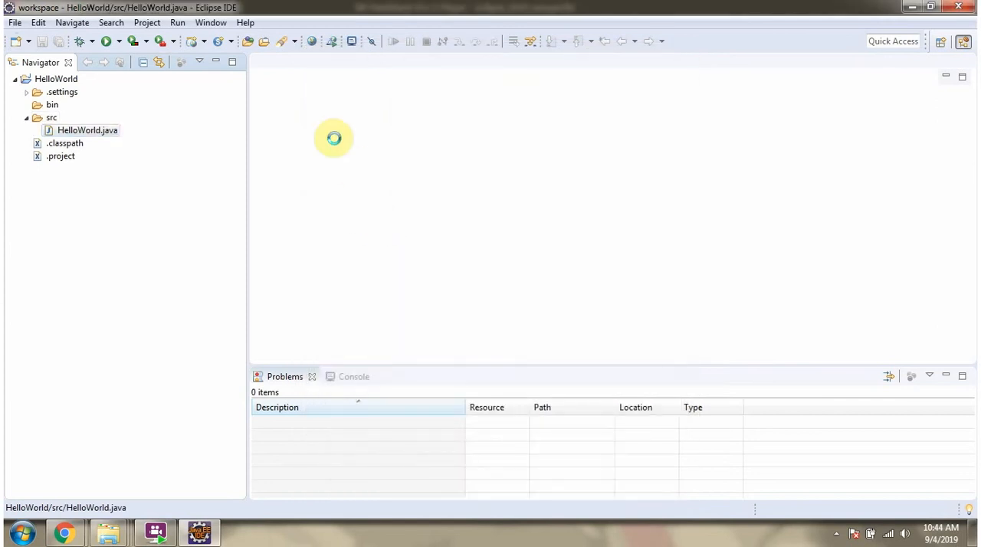
Replace the TODO comment with System.out.println("Hello World, Peter") via sysout and save HelloWorld.java.
double_click(87, 130)
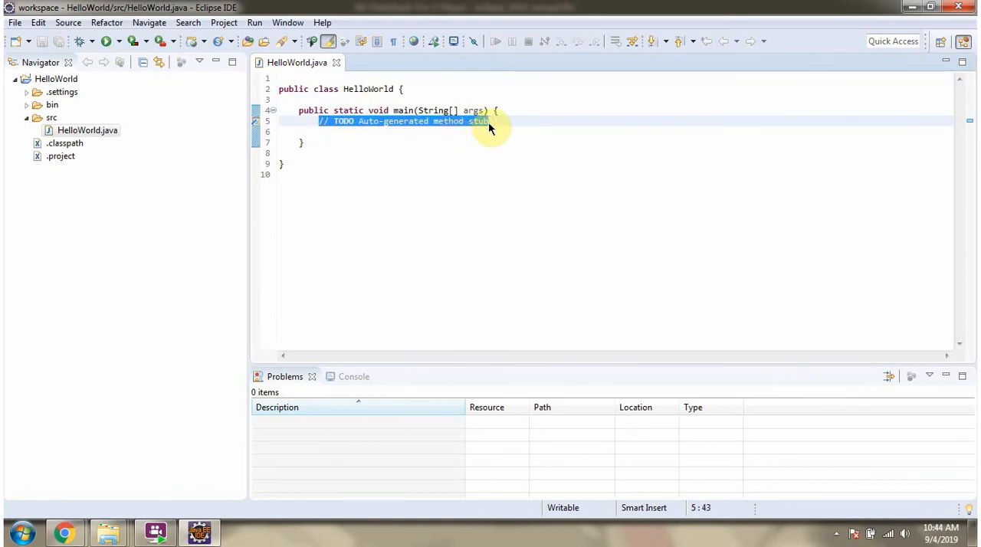
key("Delete")
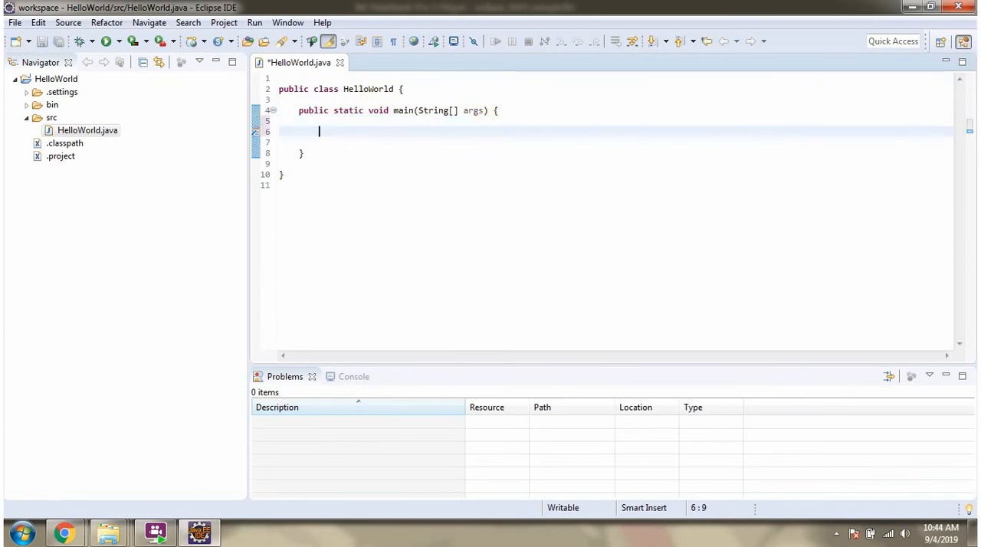
type("sysou")
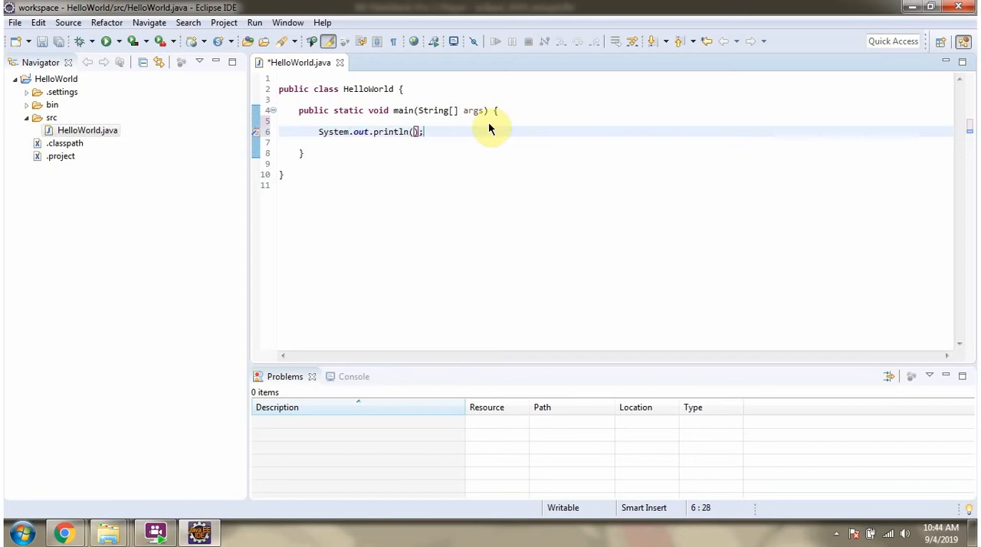
type("\"Hello World, Peter\"")
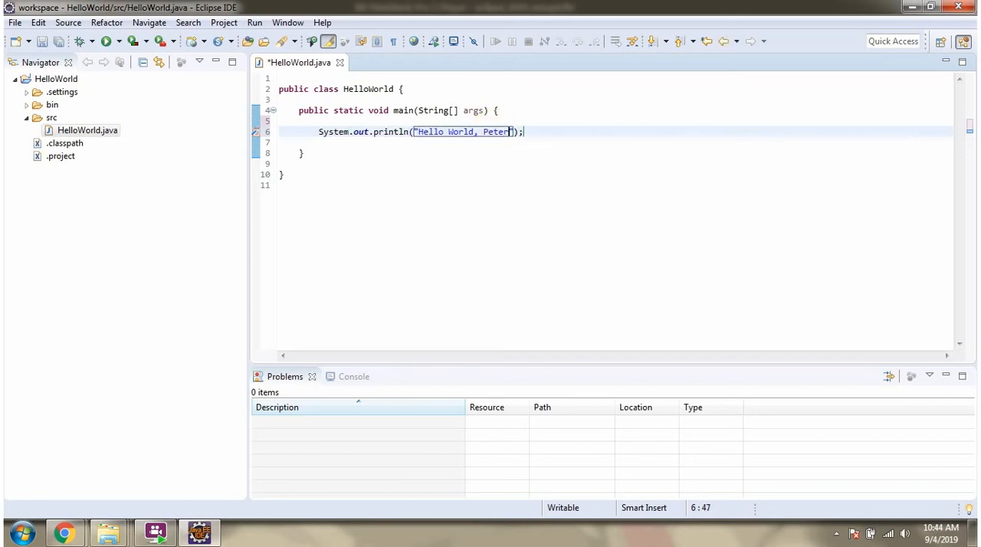
mouse_move(477, 128)
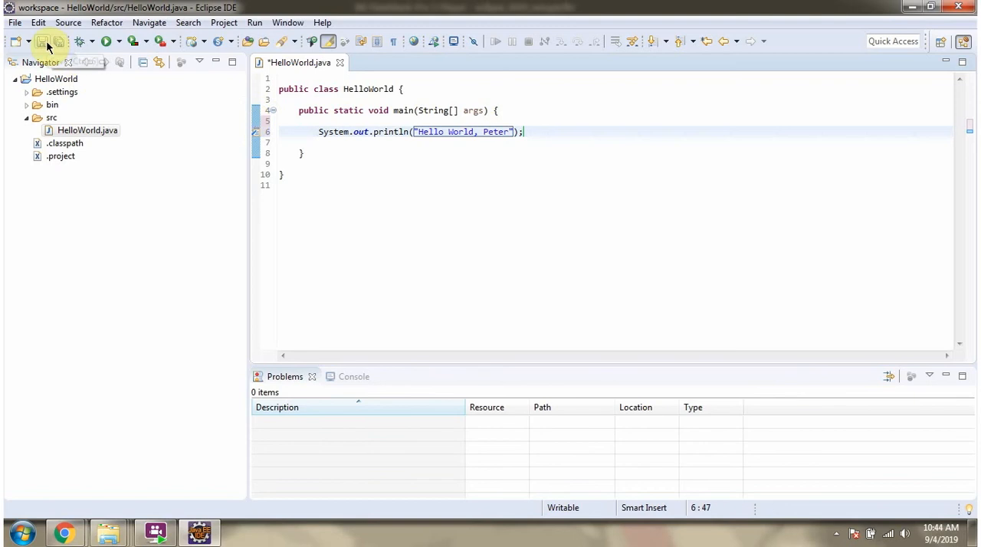
left_click(42, 41)
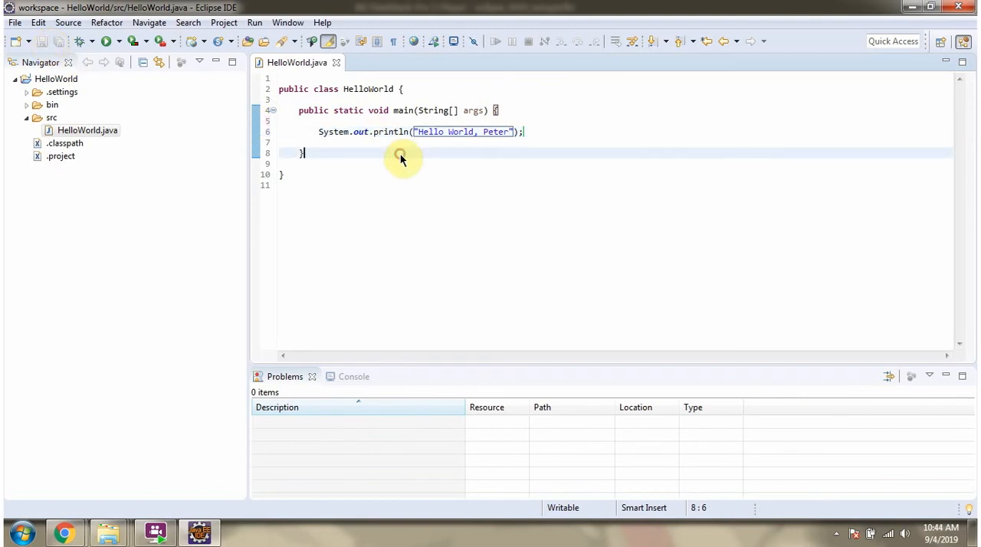
Run HelloWorld as a Java Application so the Console prints Hello World, Peter.
right_click(400, 155)
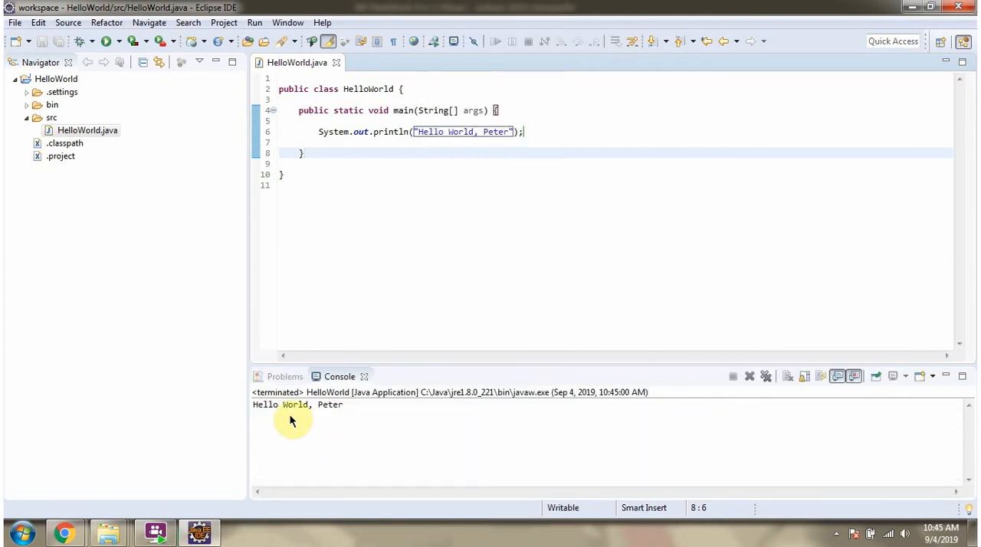
mouse_move(334, 416)
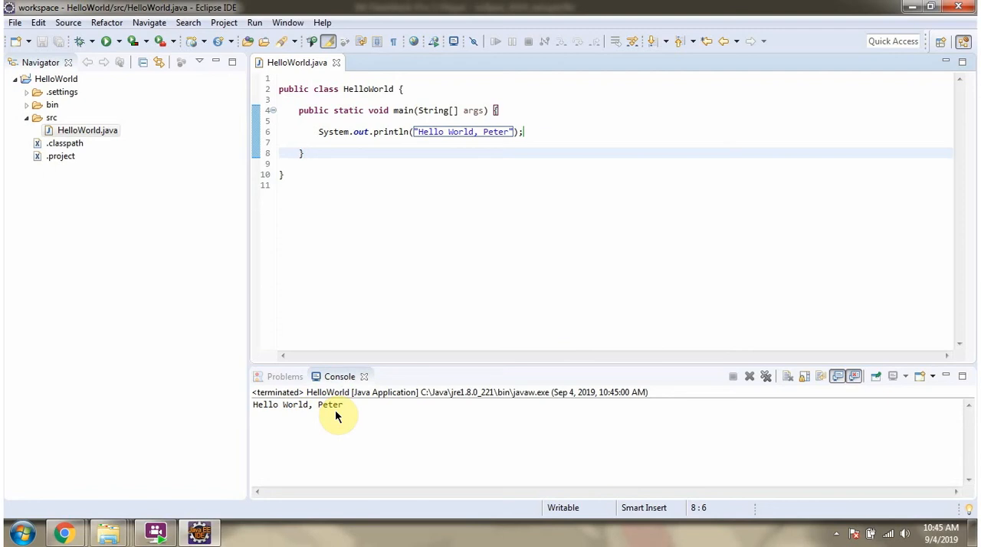
left_click(305, 184)
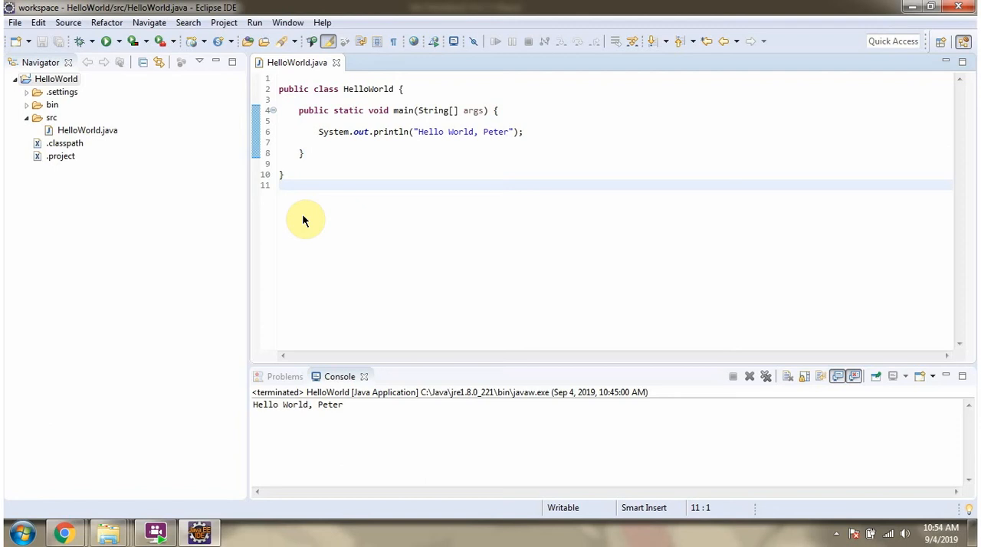
Show the HelloWorld project's Properties with its location D:\eclipse\workspace\HelloWorld.
left_click(56, 79)
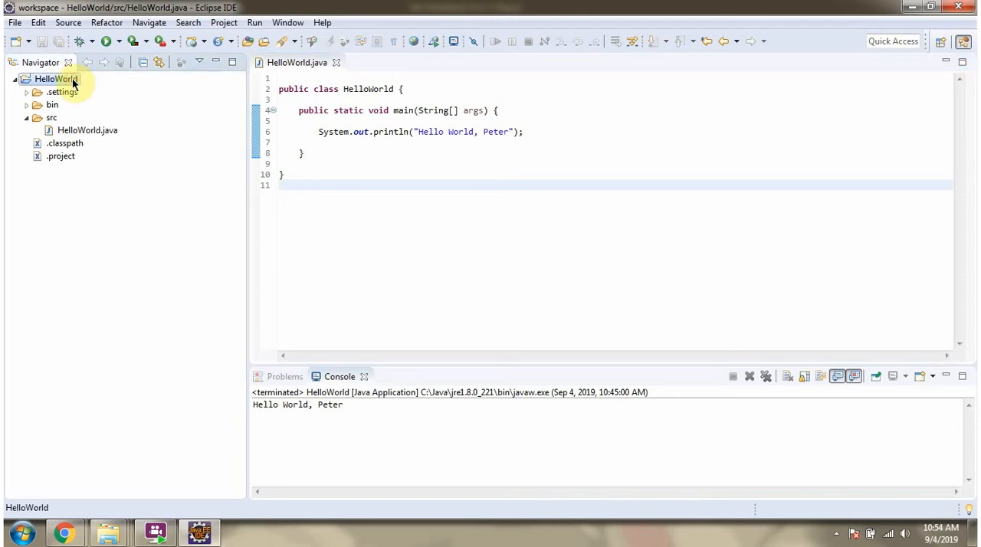
right_click(54, 78)
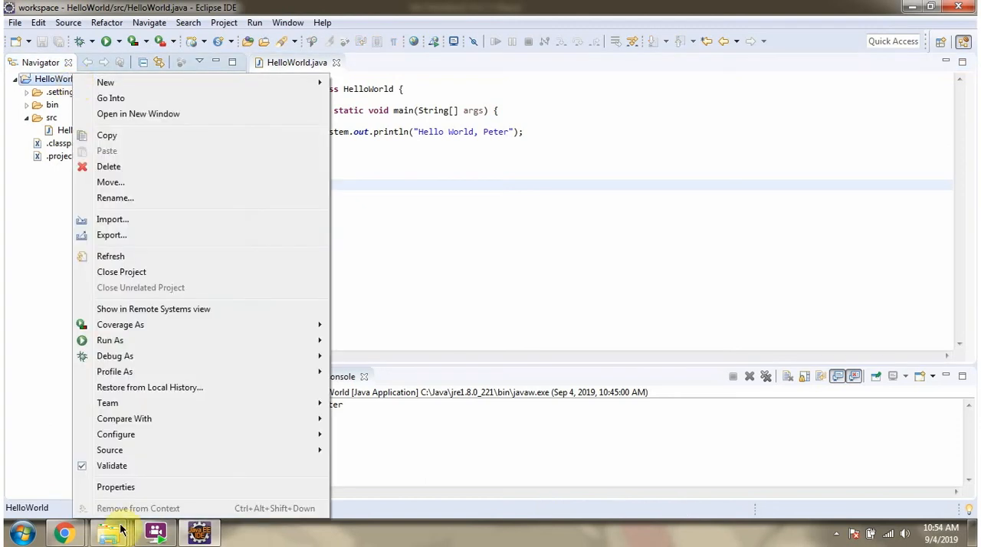
left_click(115, 487)
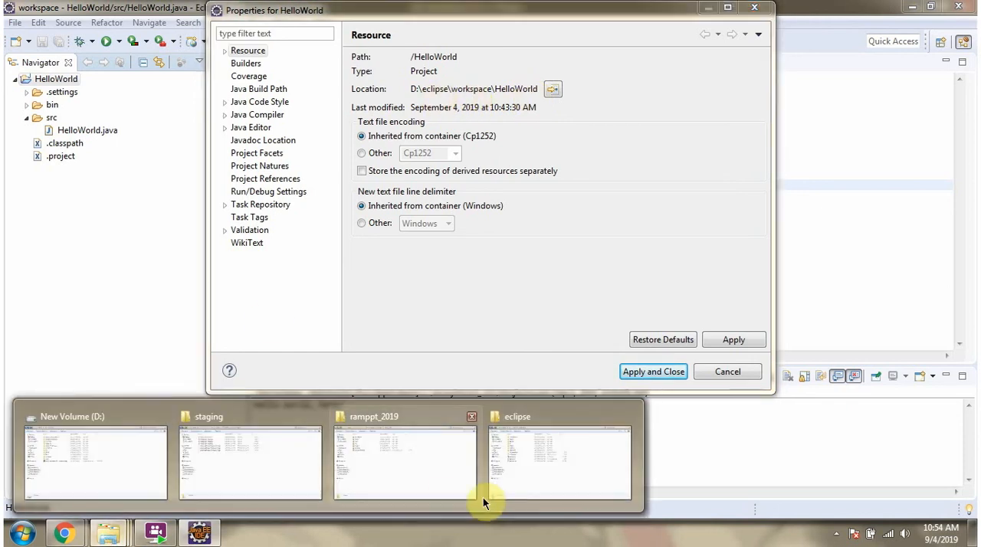
In Explorer, browse into workspace then the HelloWorld project folder toward src.
left_click(559, 460)
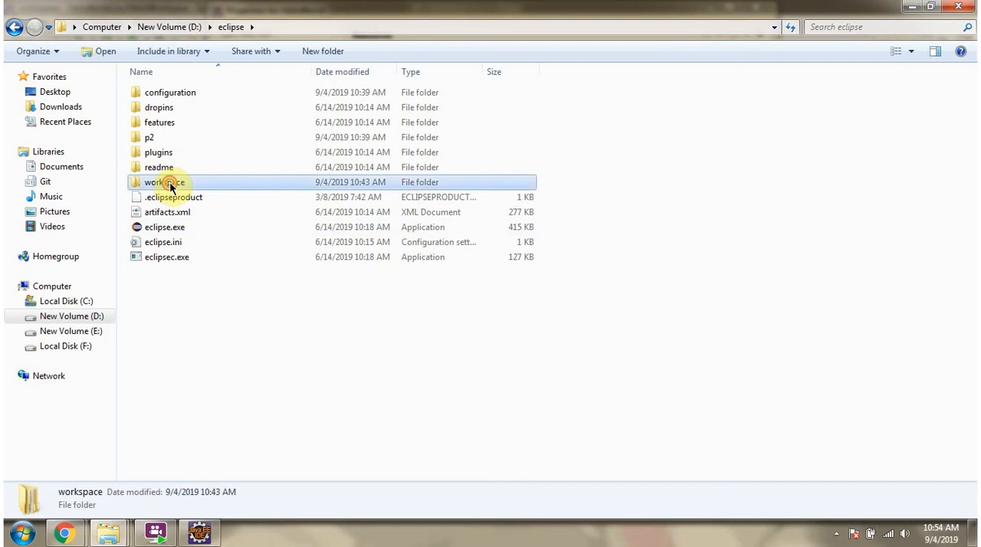
double_click(163, 182)
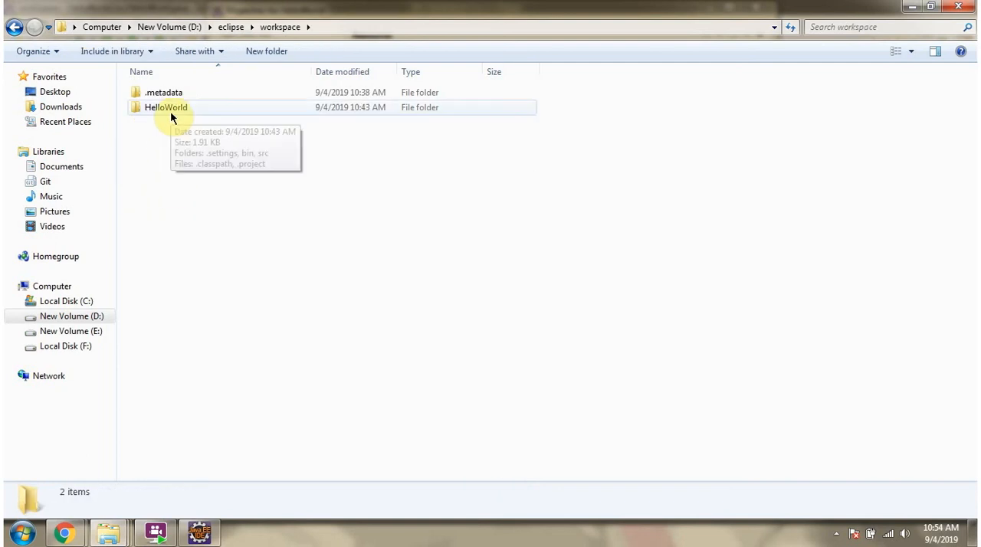
double_click(166, 107)
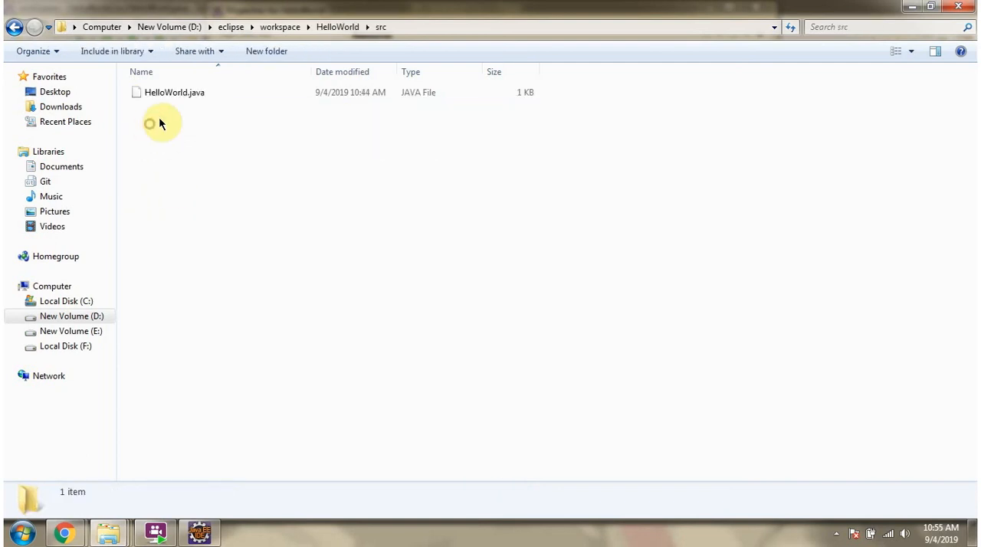
mouse_move(210, 190)
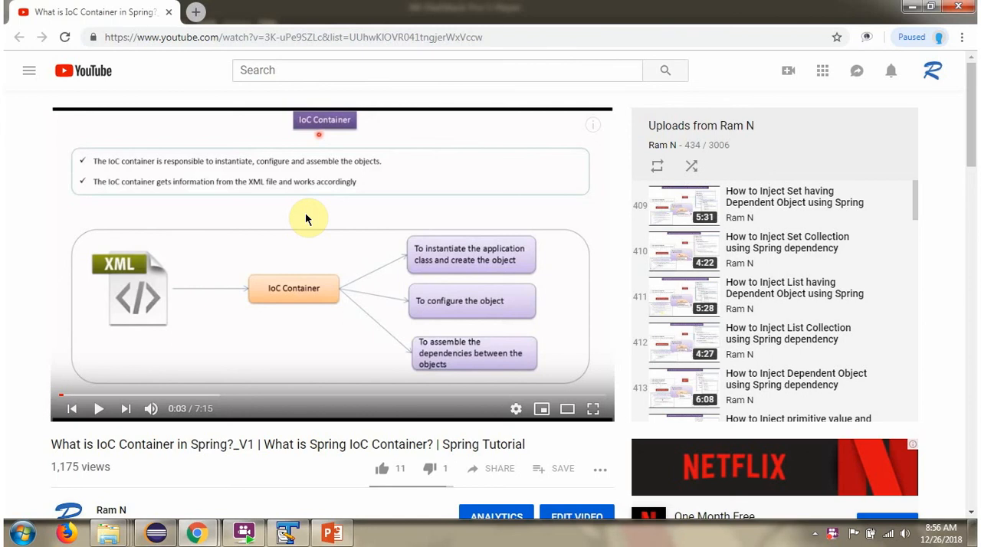
Expand the YouTube video description to show the source code, GitHub and Bitbucket links.
scroll("down", 3)
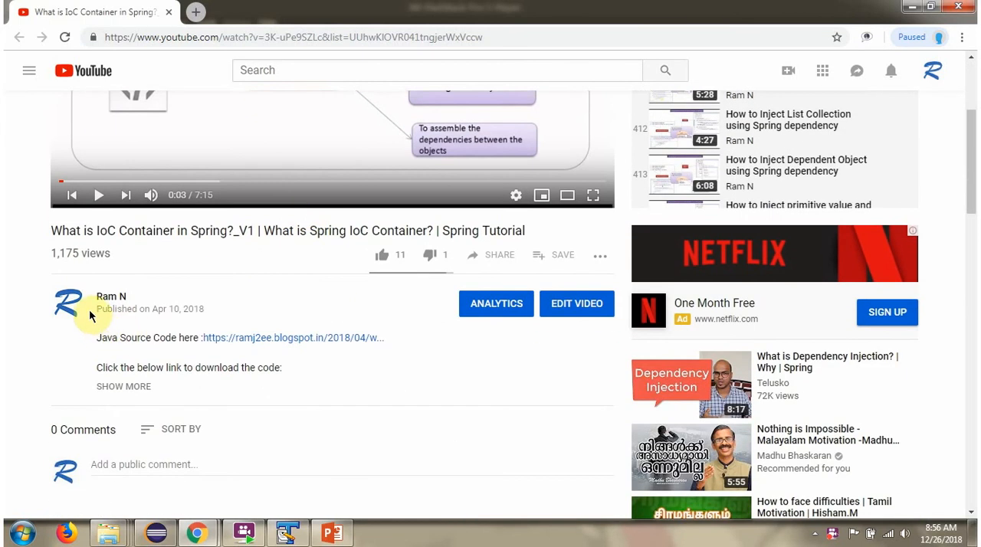
mouse_move(192, 403)
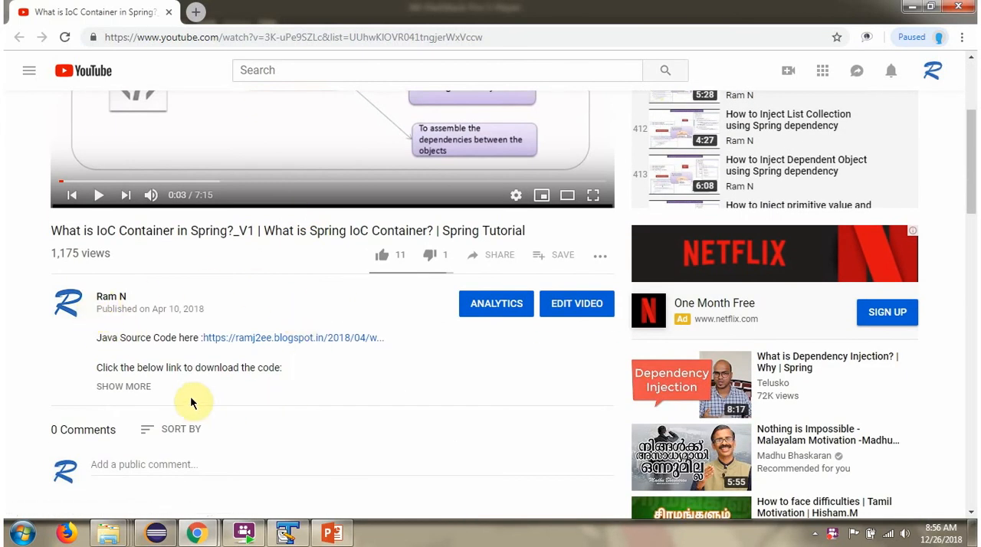
left_click(123, 386)
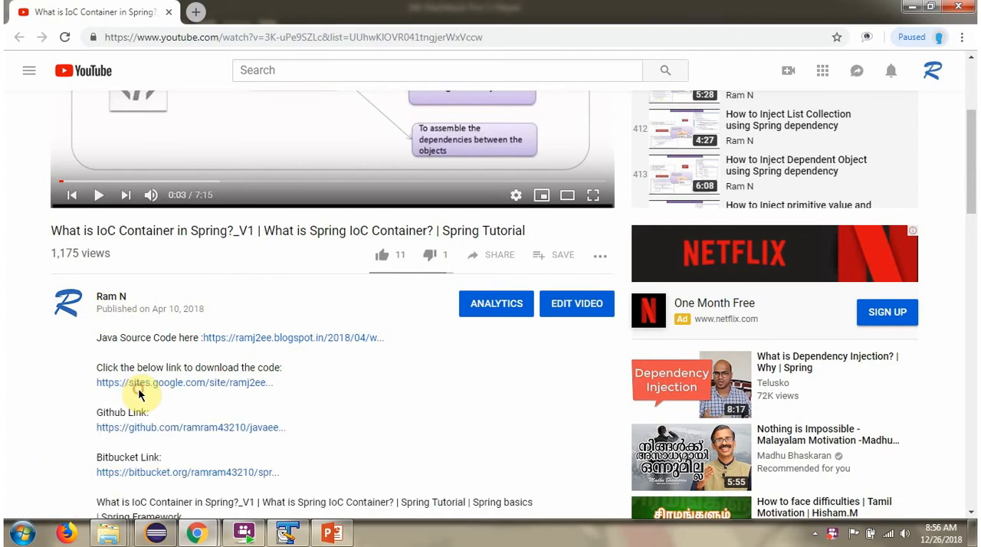
scroll("down", 3)
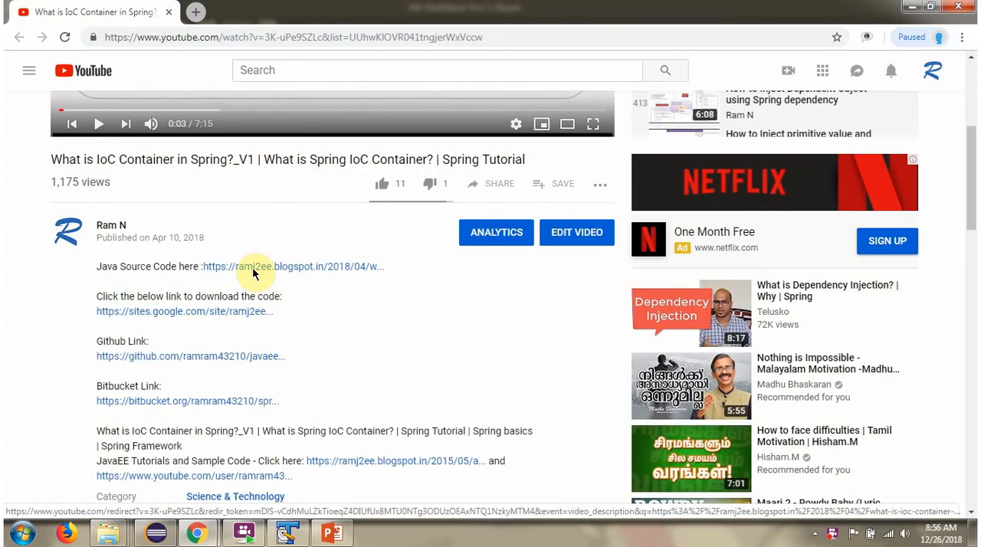